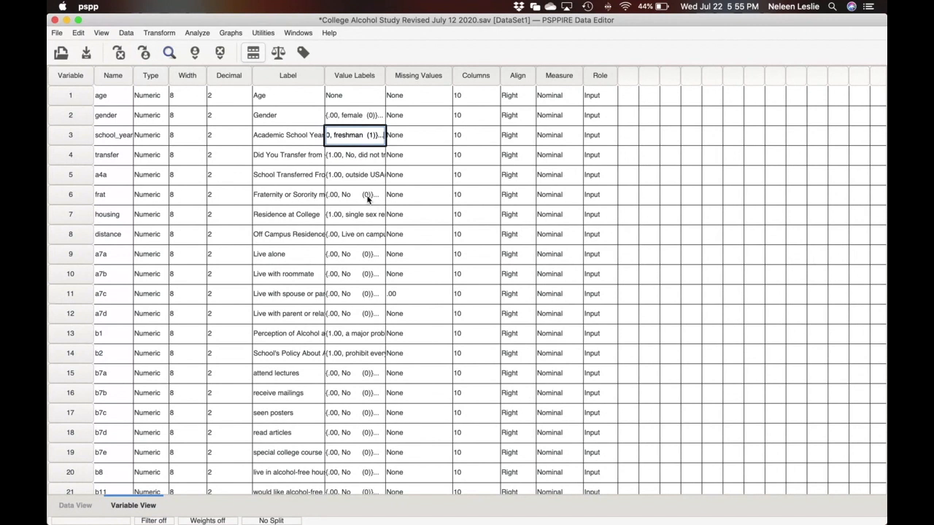
# - Open the Linear Regression dialog from the Analyze menu's Regression submenu
pyautogui.scroll(-3)
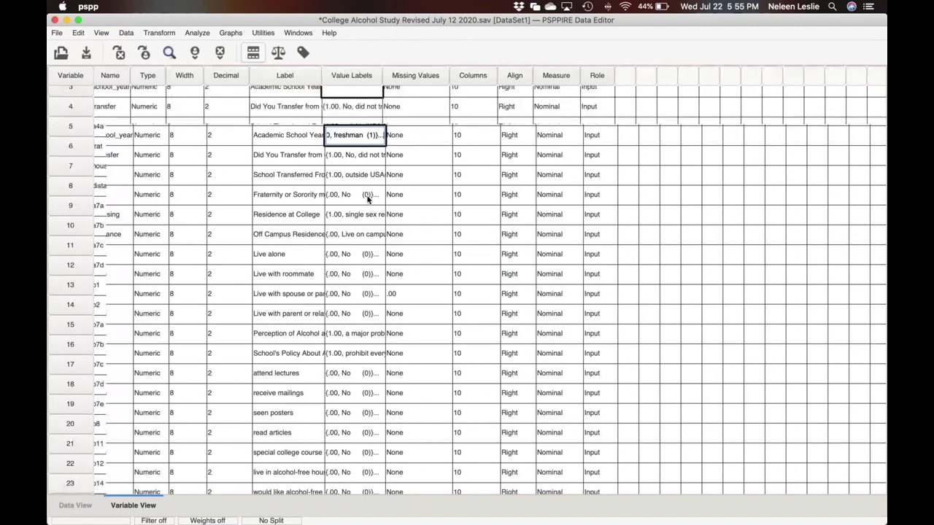
pyautogui.scroll(-3)
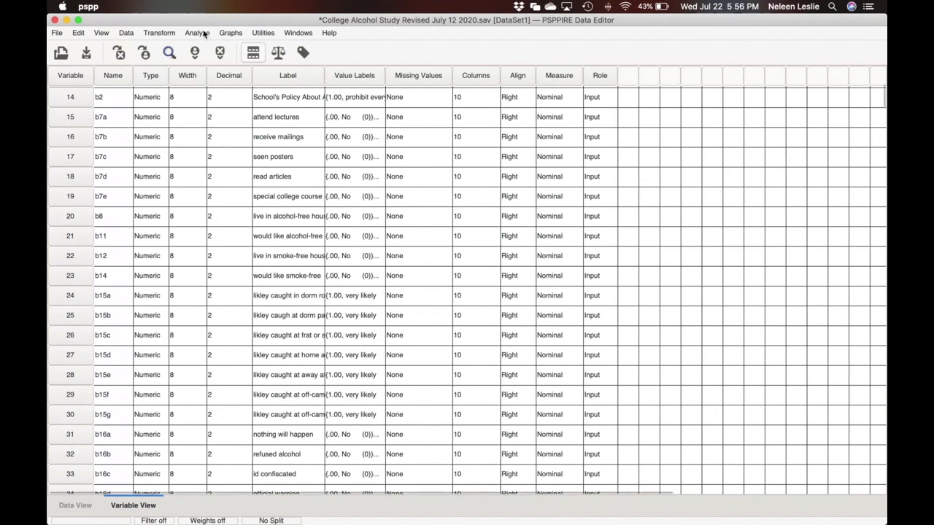
pyautogui.click(197, 32)
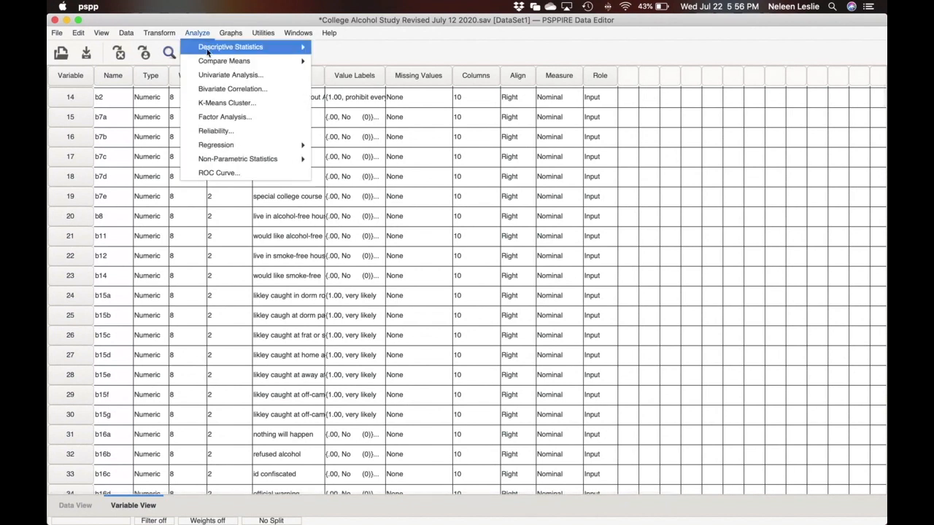
pyautogui.moveTo(216, 144)
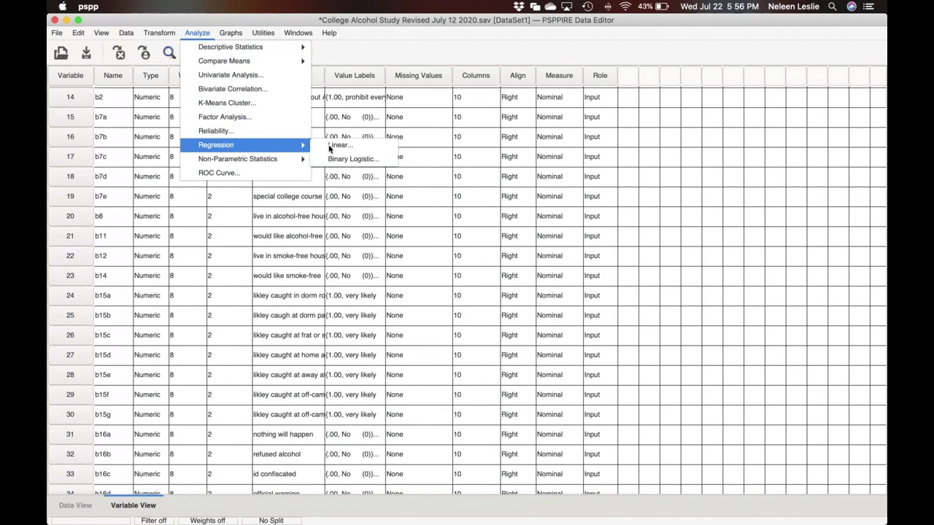
pyautogui.click(340, 145)
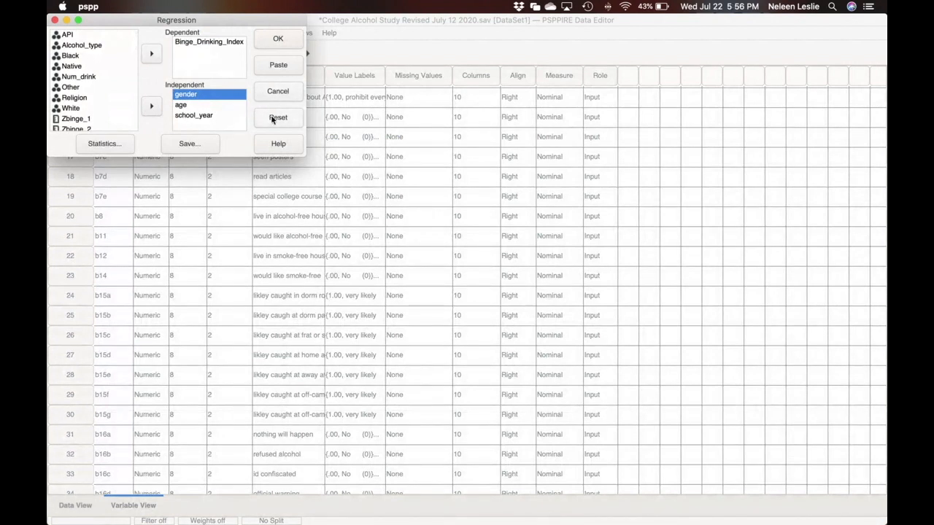
pyautogui.click(278, 118)
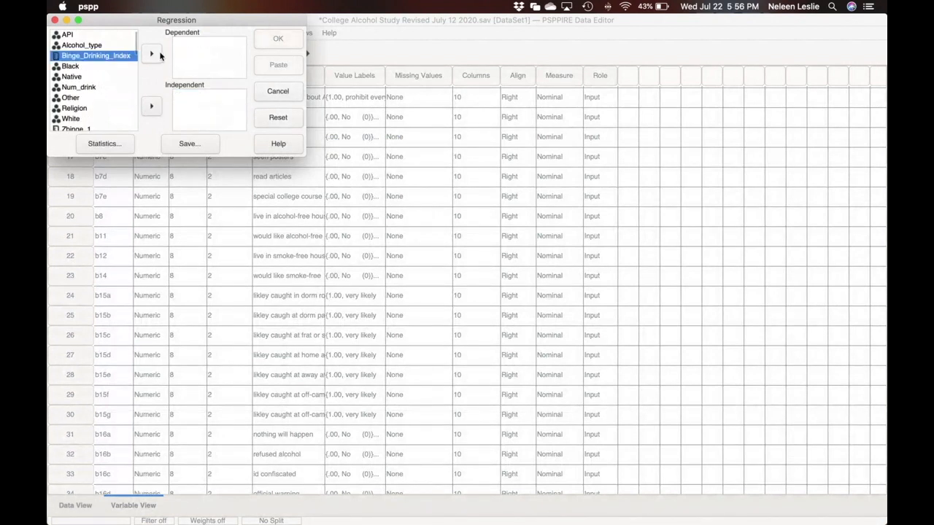
pyautogui.click(151, 53)
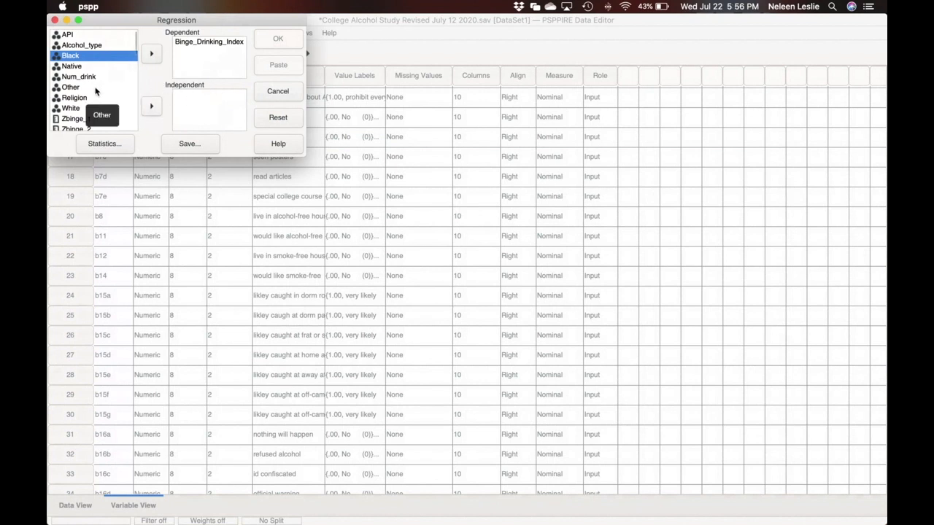
pyautogui.click(74, 69)
pyautogui.write('a')
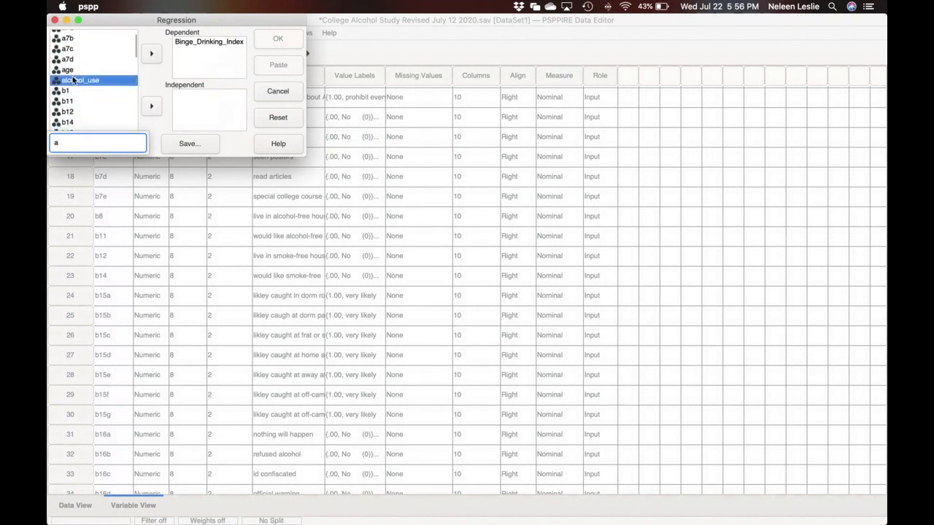
pyautogui.click(151, 106)
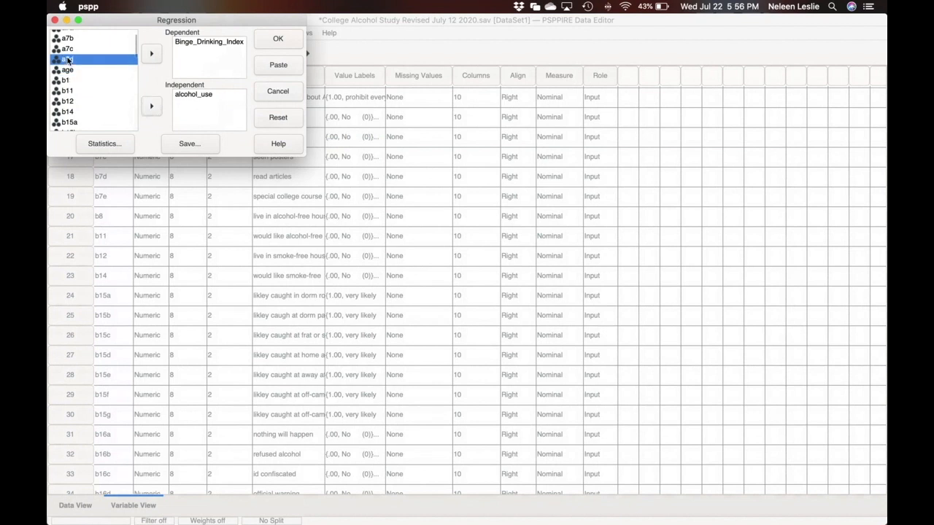
pyautogui.write('g')
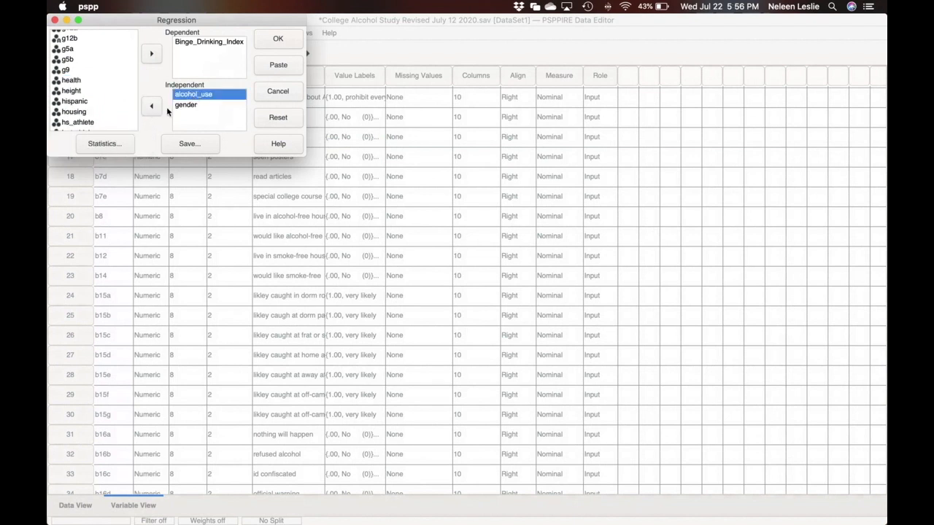
pyautogui.click(151, 106)
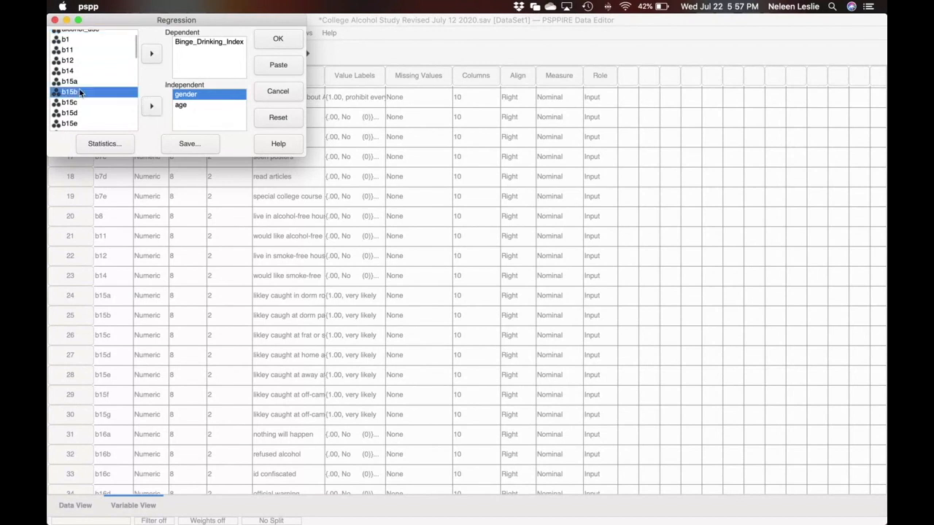
pyautogui.write('s')
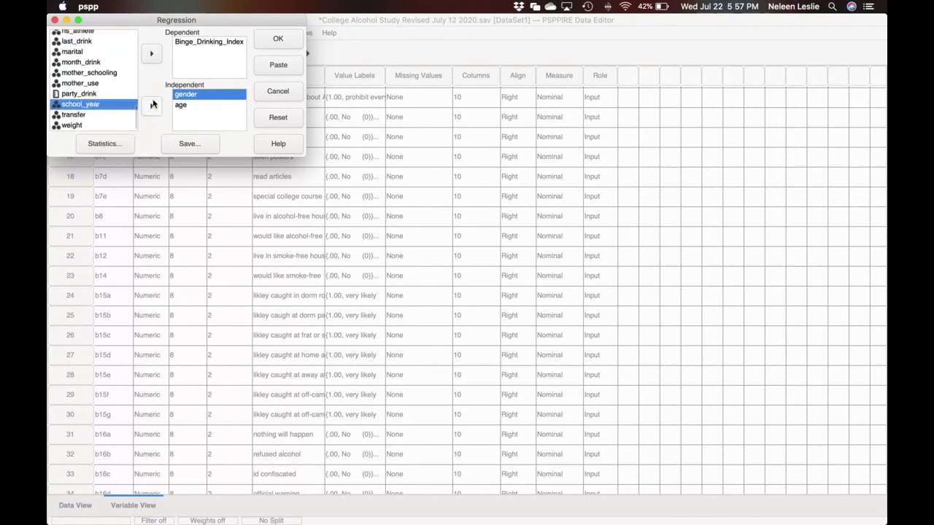
pyautogui.click(151, 105)
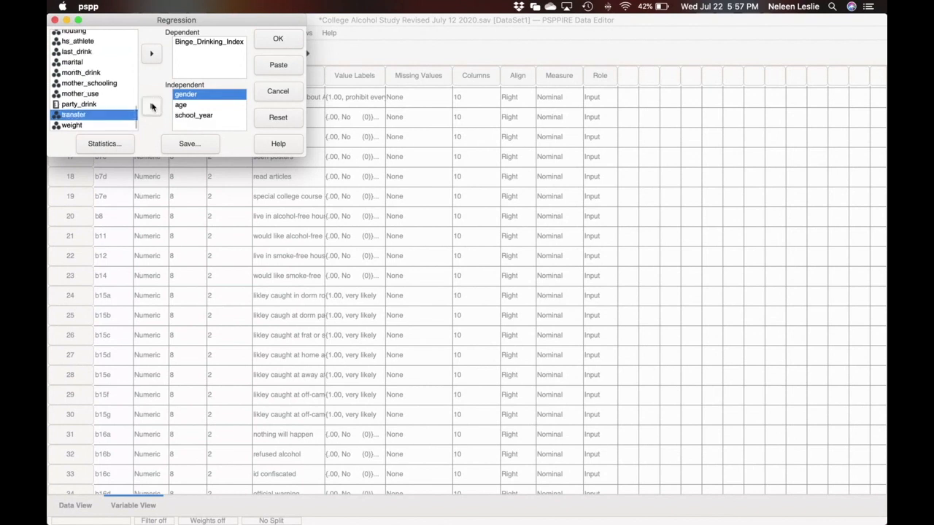
pyautogui.click(105, 143)
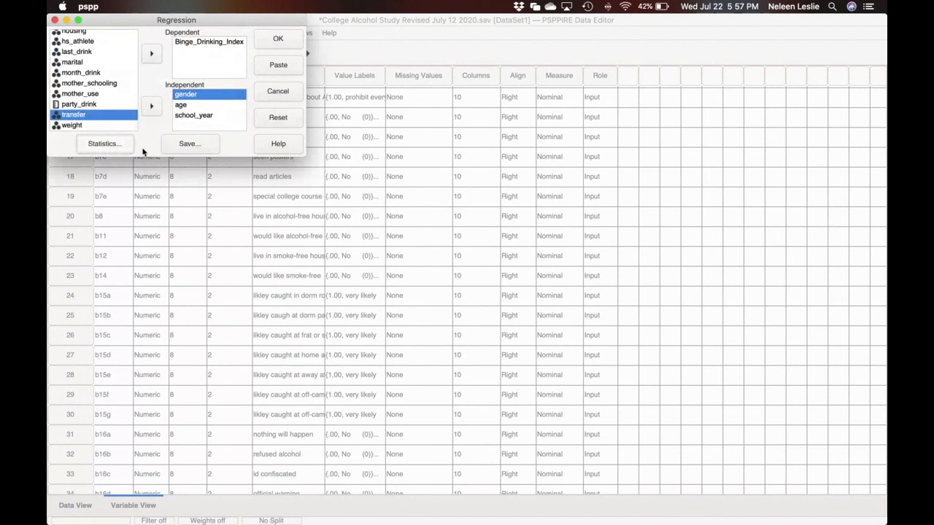
pyautogui.moveTo(162, 144)
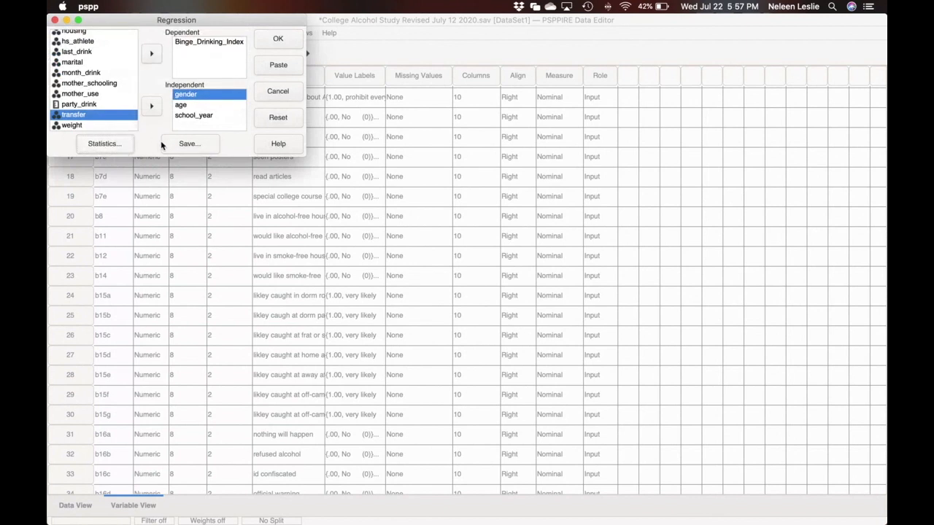
pyautogui.moveTo(213, 110)
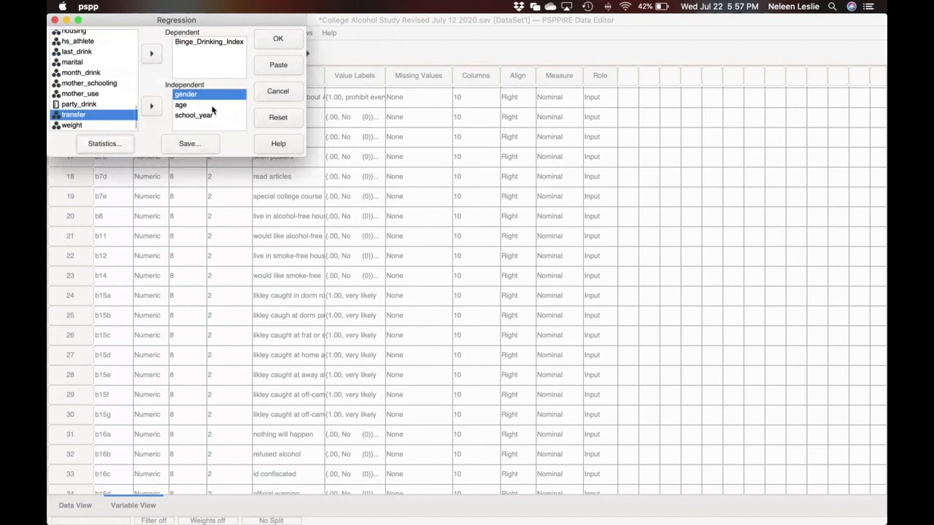
# - Paste the regression of Binge_Drinking_Index on gender, age and school_year as syntax and run it
pyautogui.click(278, 65)
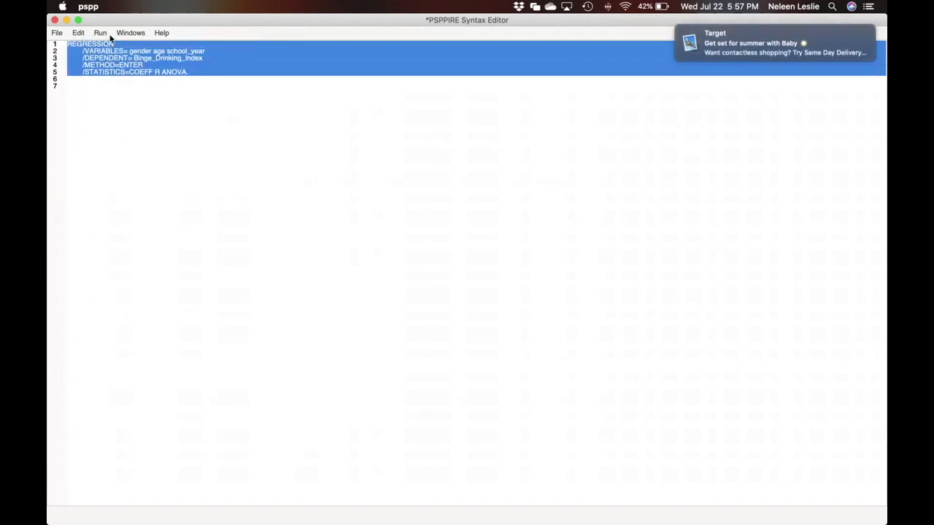
pyautogui.click(100, 33)
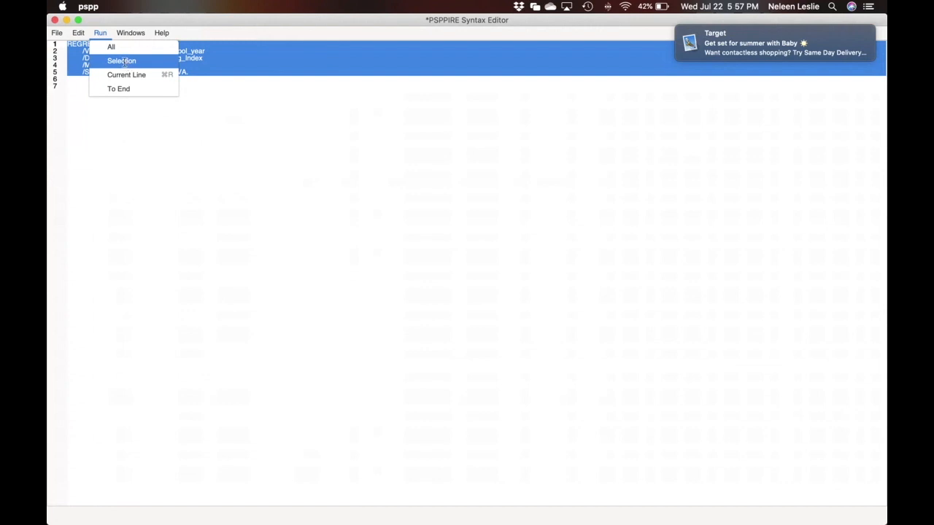
pyautogui.click(111, 47)
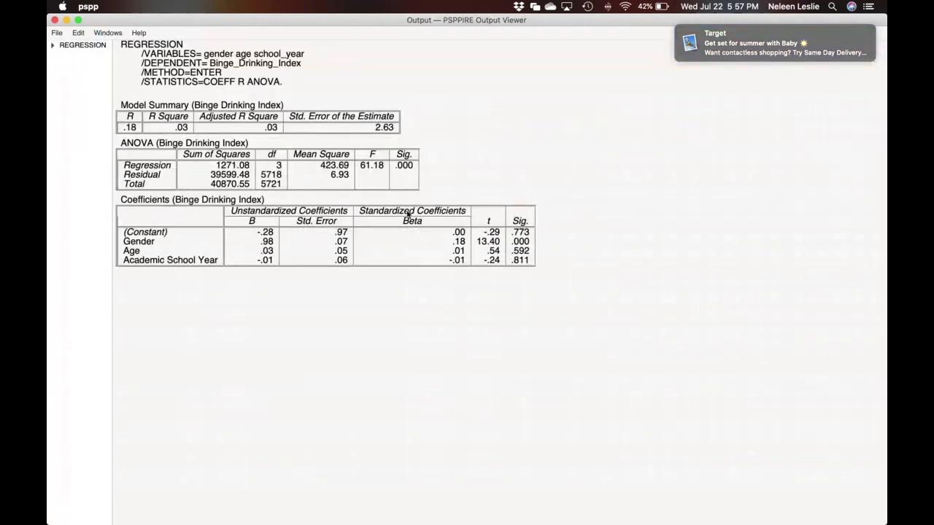
pyautogui.moveTo(513, 270)
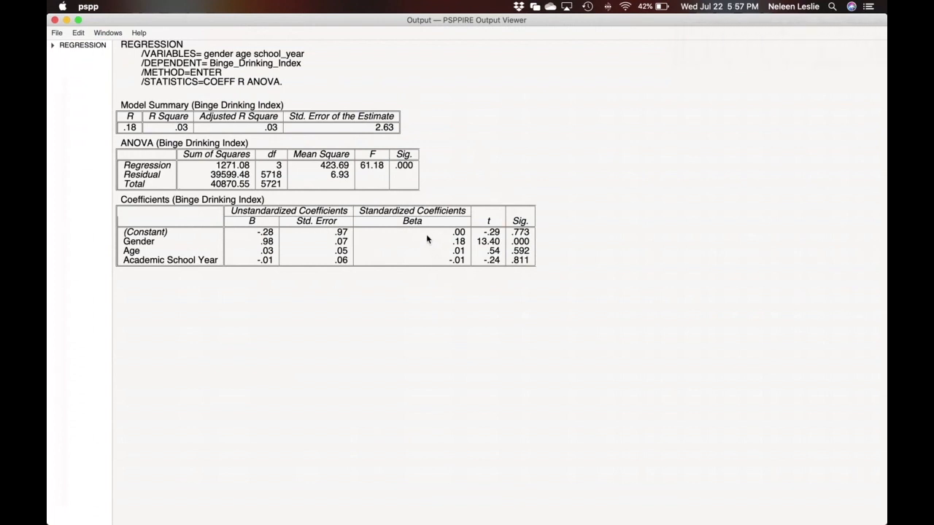
pyautogui.moveTo(425, 230)
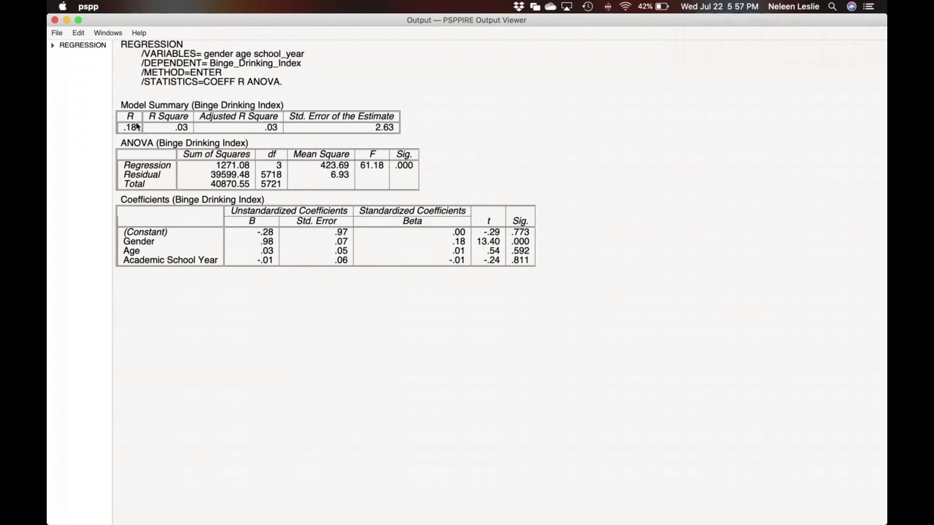
pyautogui.moveTo(306, 119)
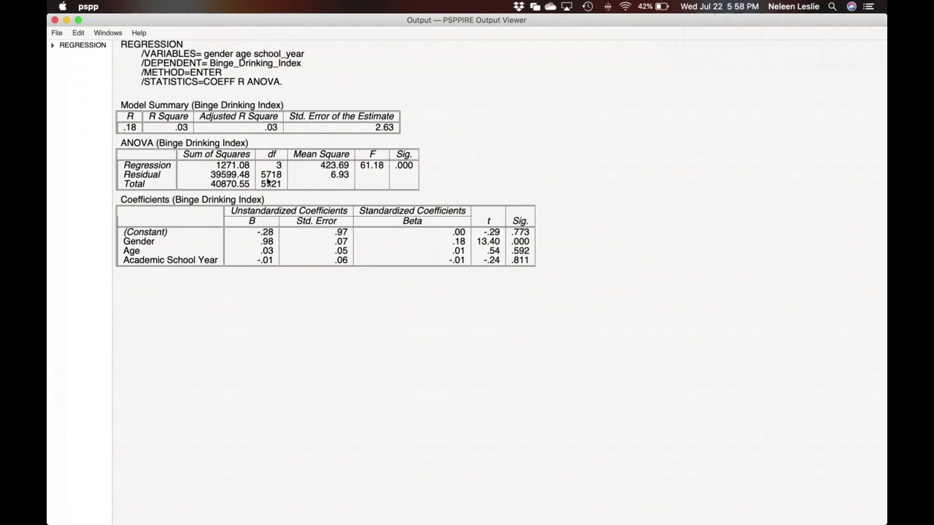
pyautogui.moveTo(212, 173)
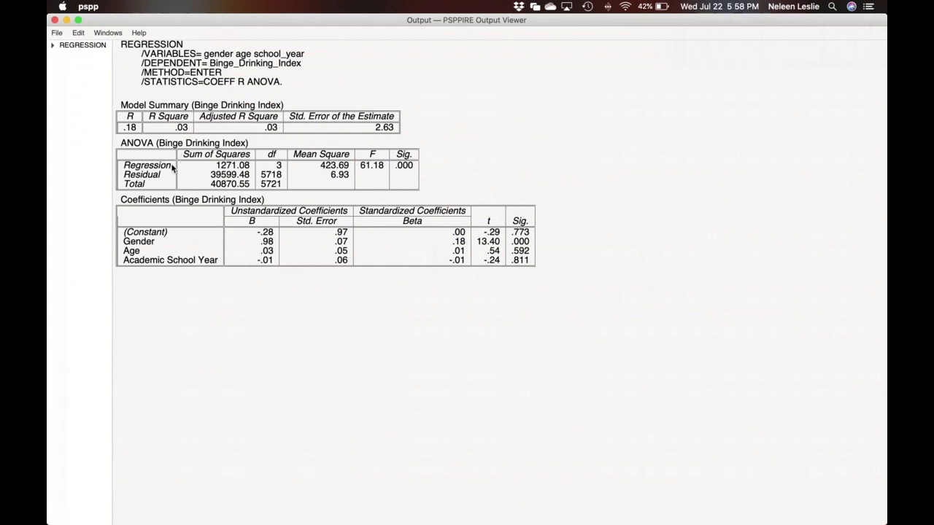
pyautogui.moveTo(141, 257)
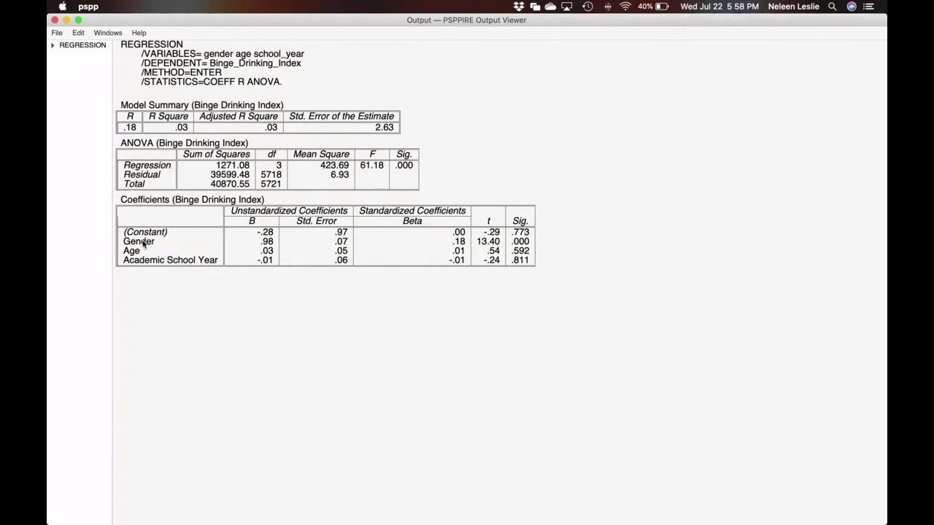
pyautogui.moveTo(174, 248)
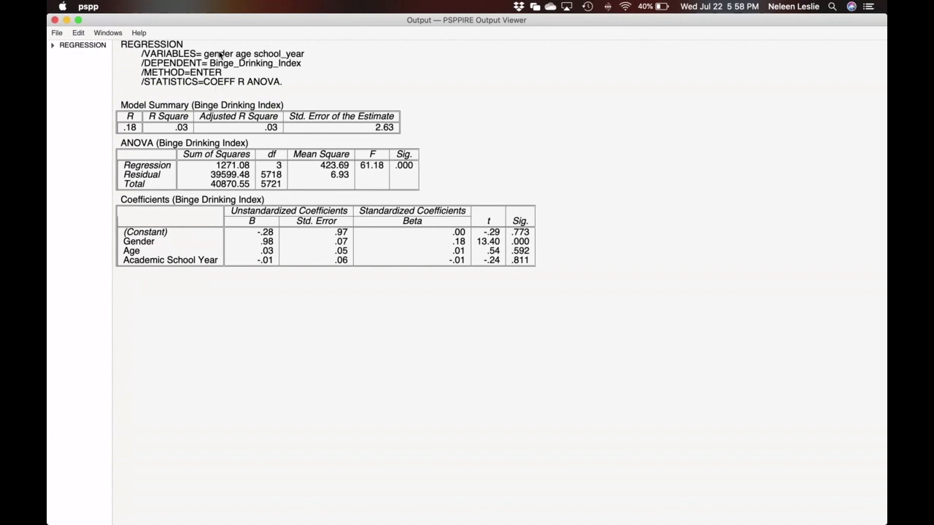
pyautogui.moveTo(398, 169)
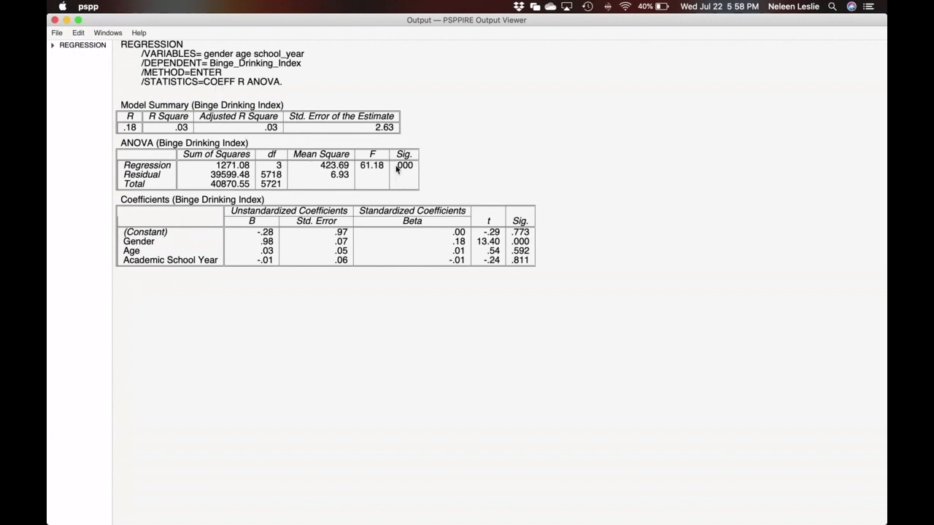
pyautogui.moveTo(402, 176)
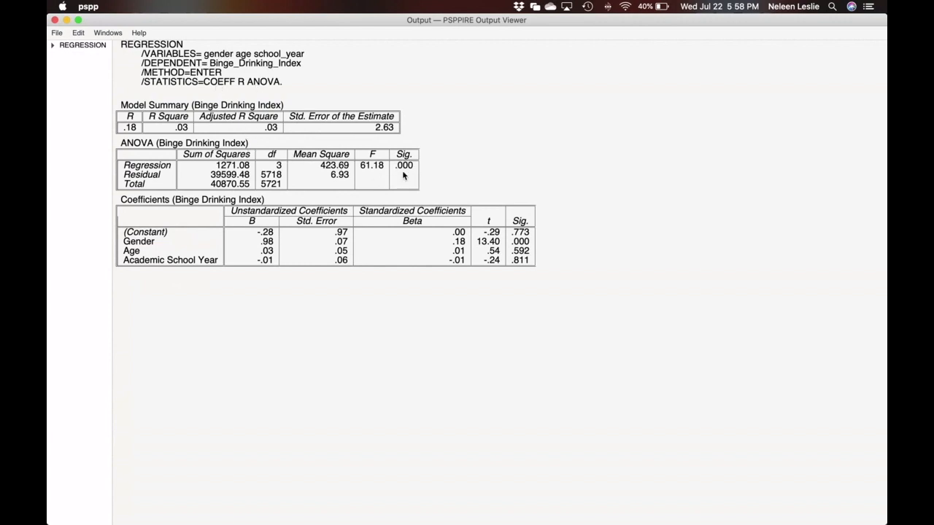
pyautogui.moveTo(377, 172)
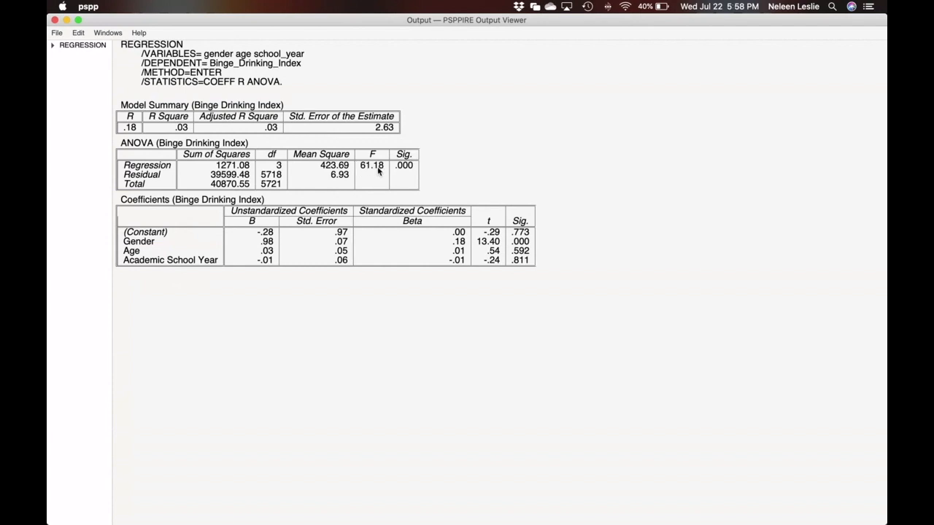
pyautogui.moveTo(363, 179)
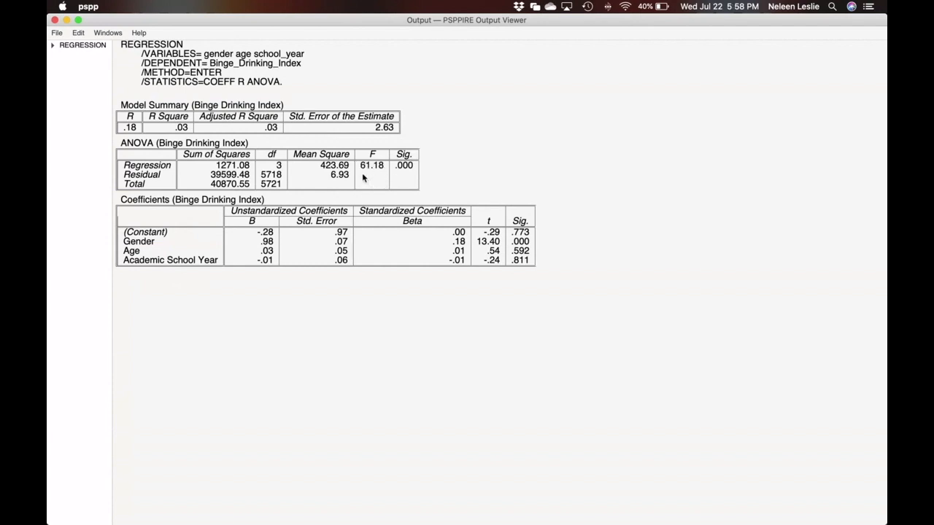
pyautogui.moveTo(416, 166)
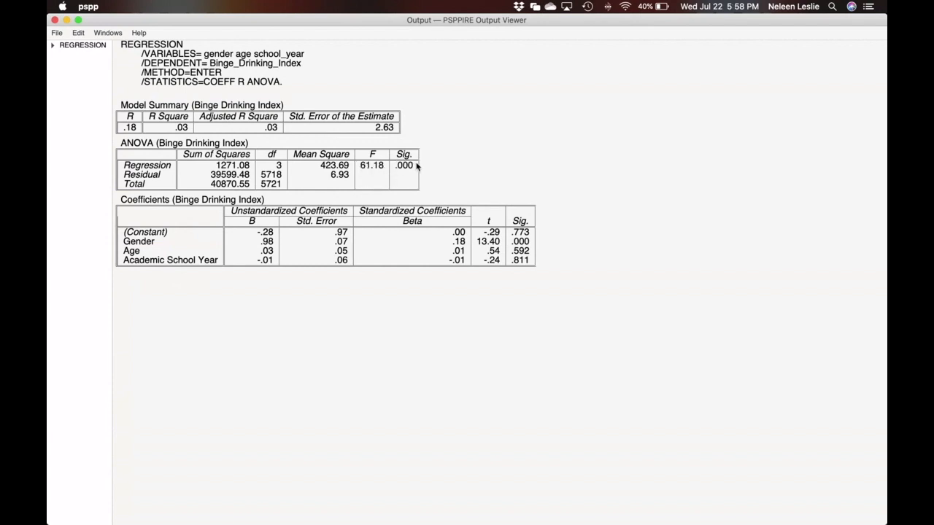
pyautogui.moveTo(387, 176)
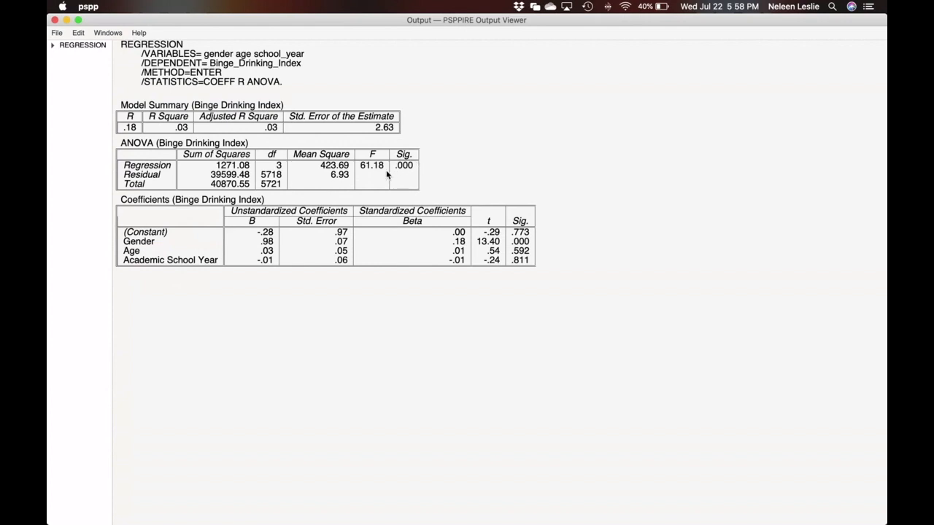
pyautogui.moveTo(375, 172)
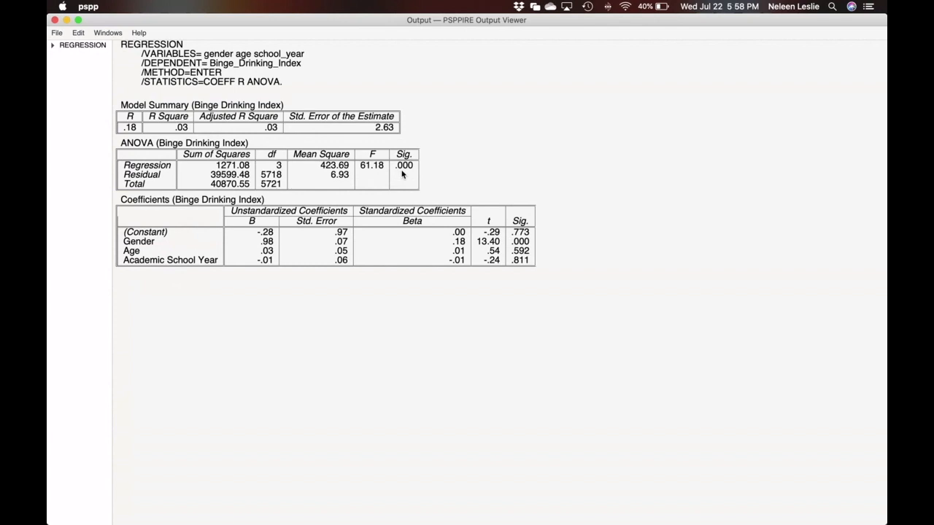
pyautogui.moveTo(415, 174)
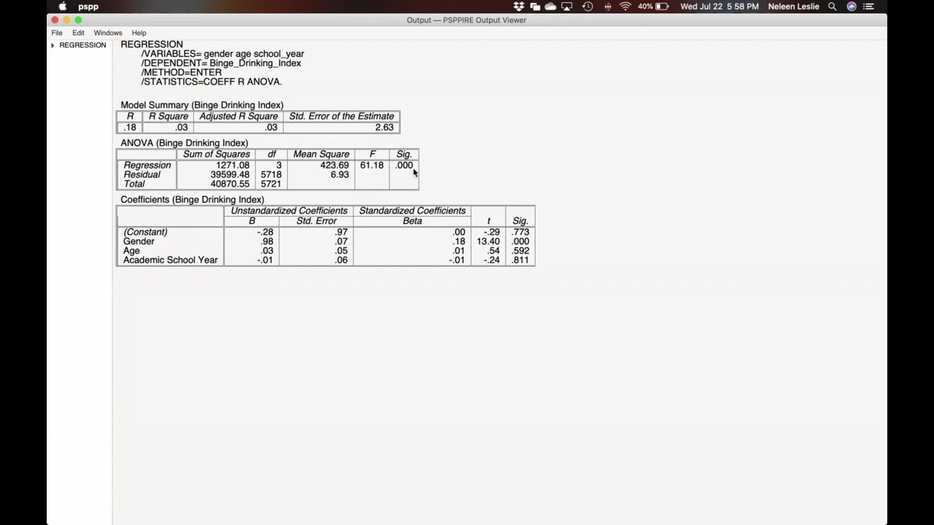
pyautogui.moveTo(412, 173)
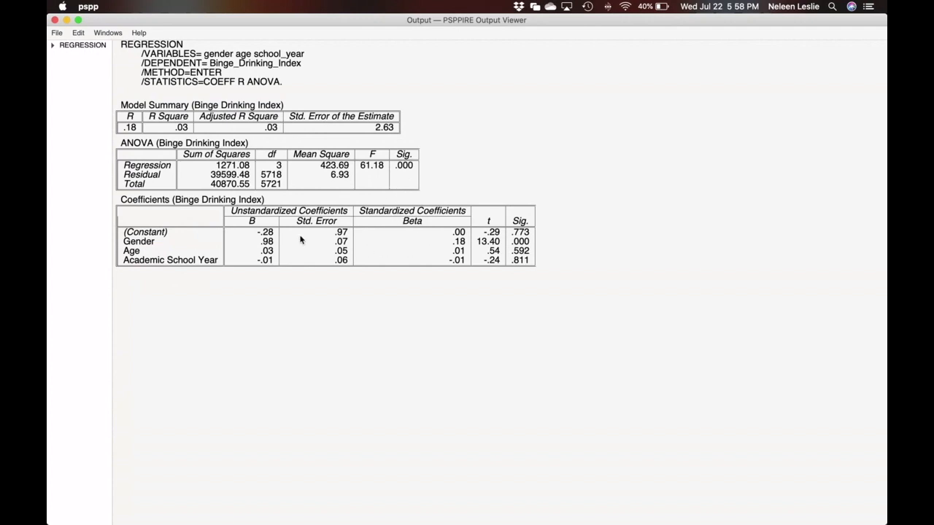
pyautogui.moveTo(143, 200)
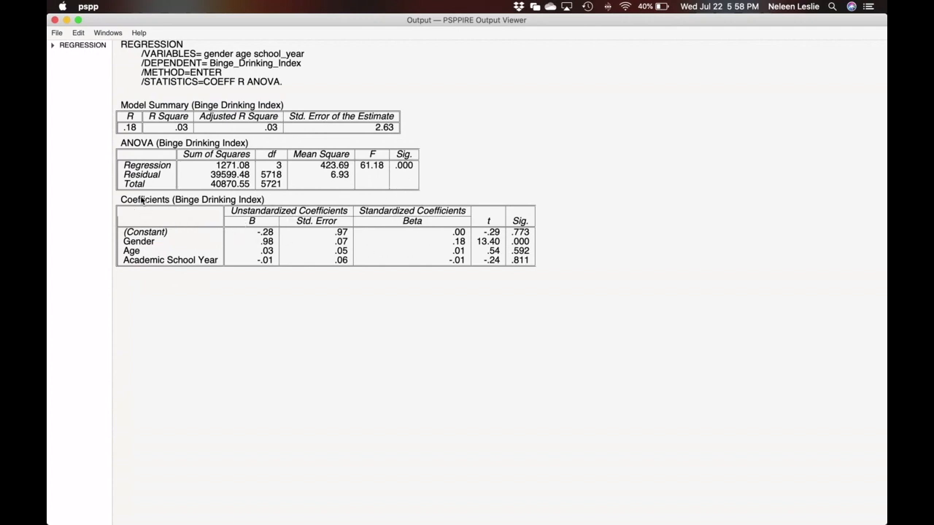
pyautogui.moveTo(313, 246)
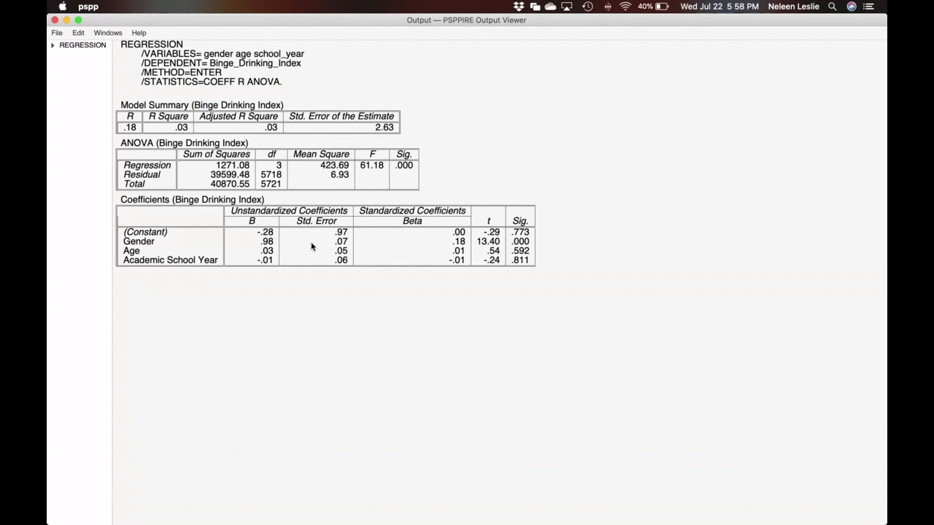
pyautogui.moveTo(125, 247)
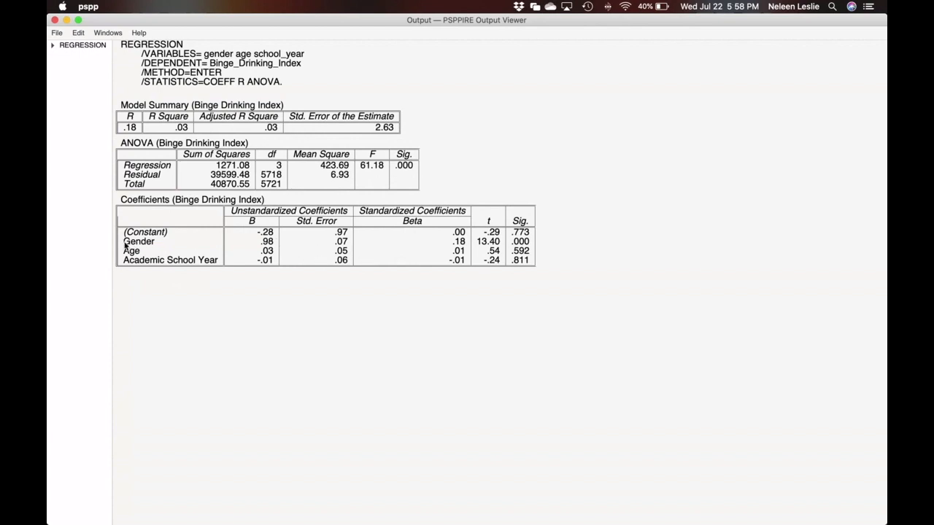
pyautogui.moveTo(134, 265)
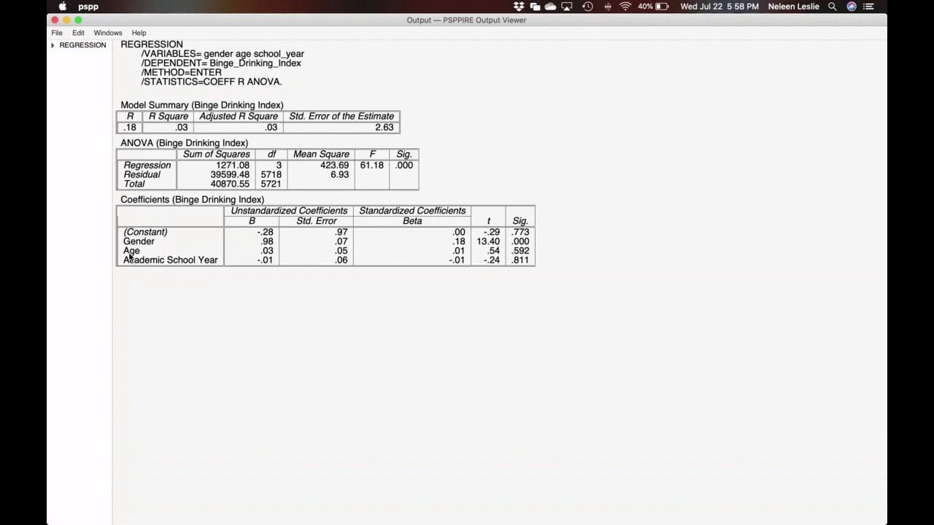
pyautogui.moveTo(370, 247)
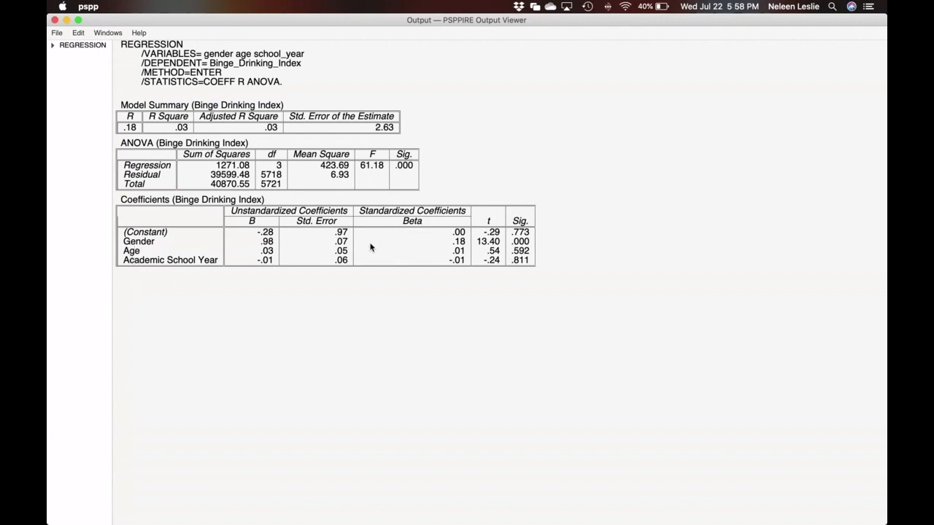
pyautogui.moveTo(448, 248)
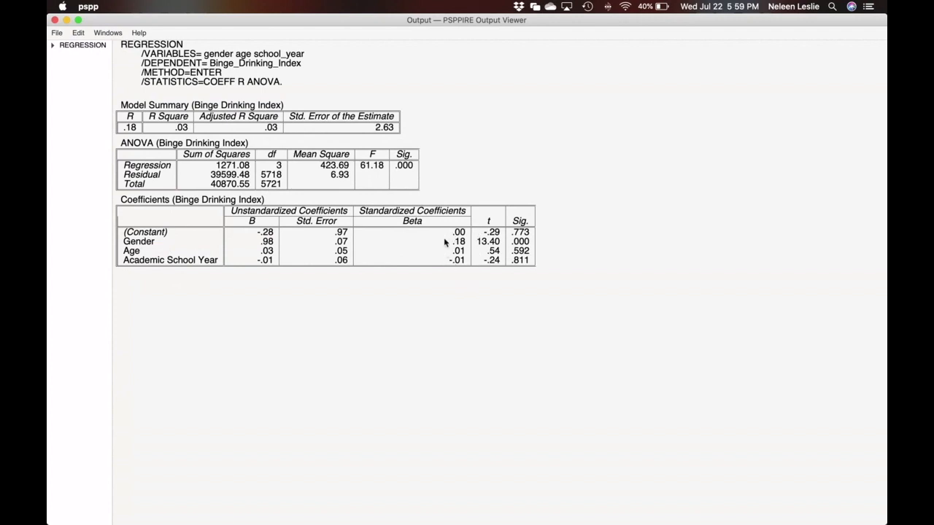
pyautogui.moveTo(444, 254)
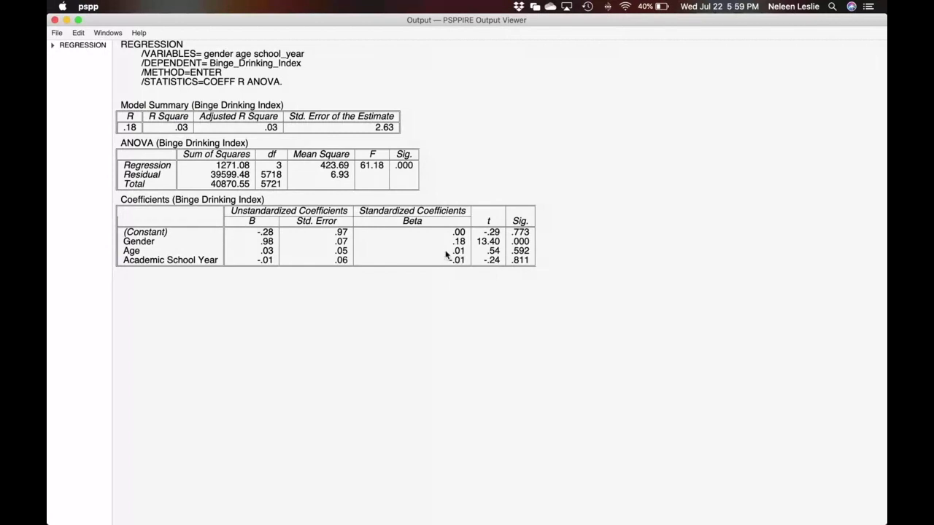
pyautogui.moveTo(495, 270)
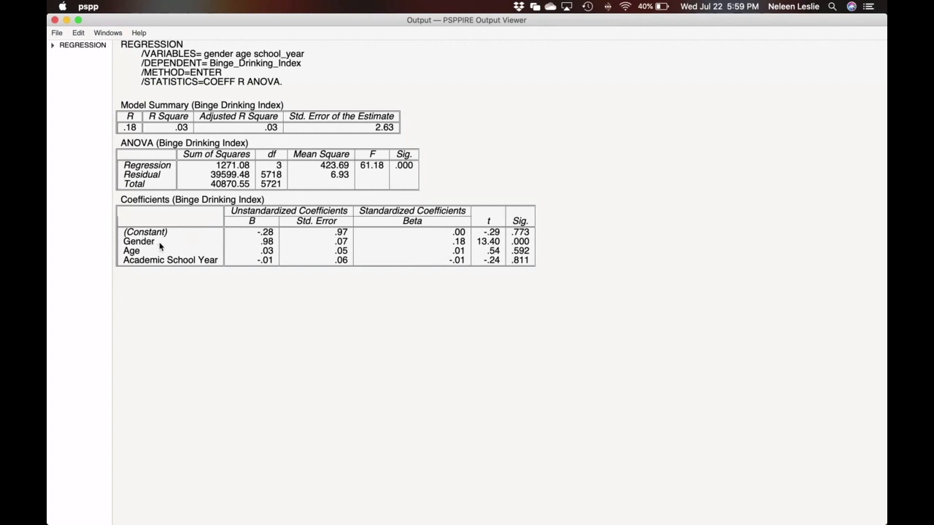
pyautogui.moveTo(413, 244)
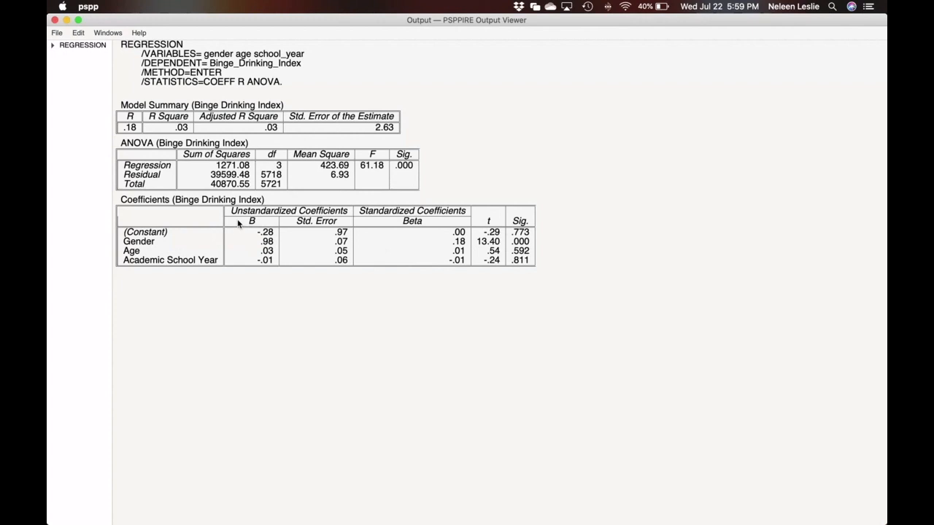
pyautogui.moveTo(392, 220)
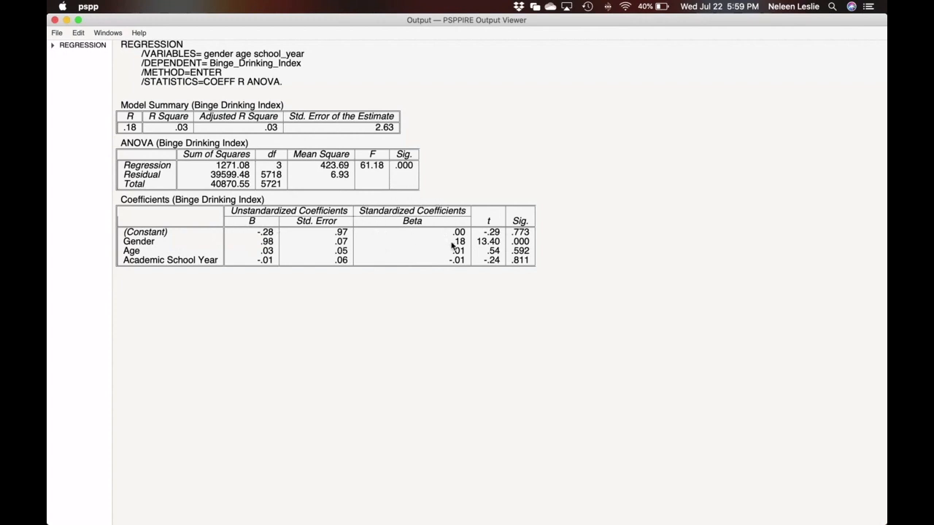
pyautogui.moveTo(461, 248)
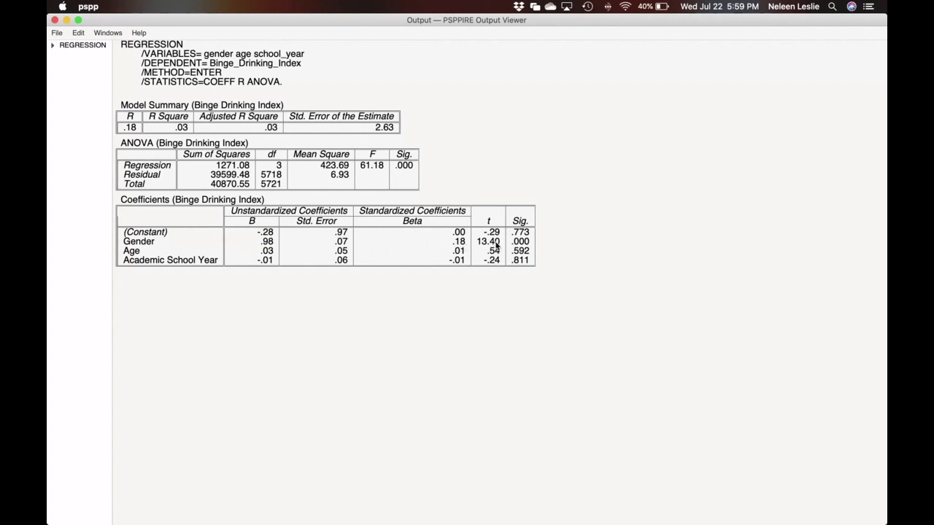
pyautogui.moveTo(518, 245)
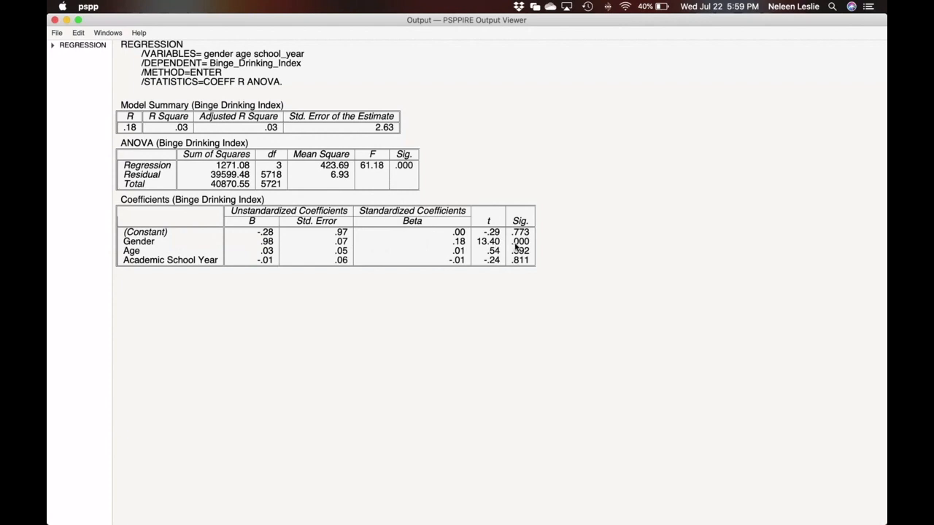
pyautogui.moveTo(517, 247)
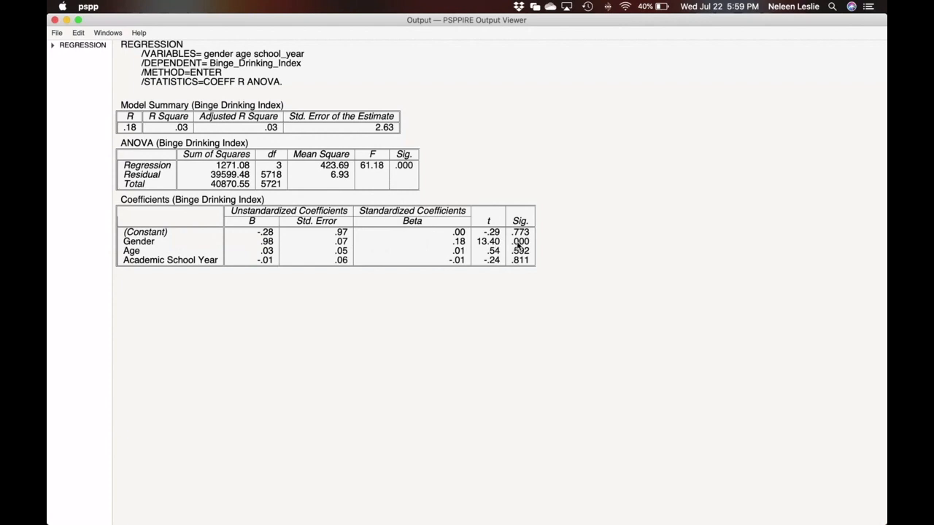
pyautogui.moveTo(560, 253)
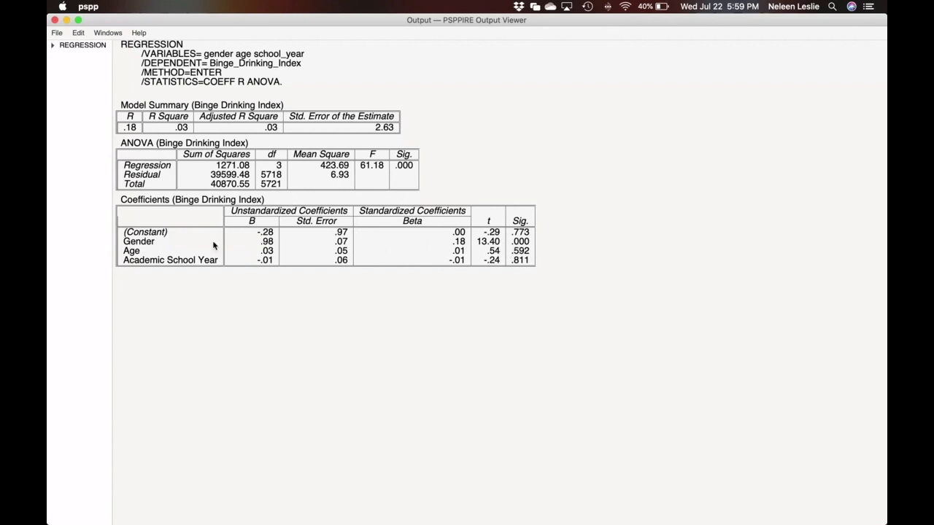
pyautogui.moveTo(438, 247)
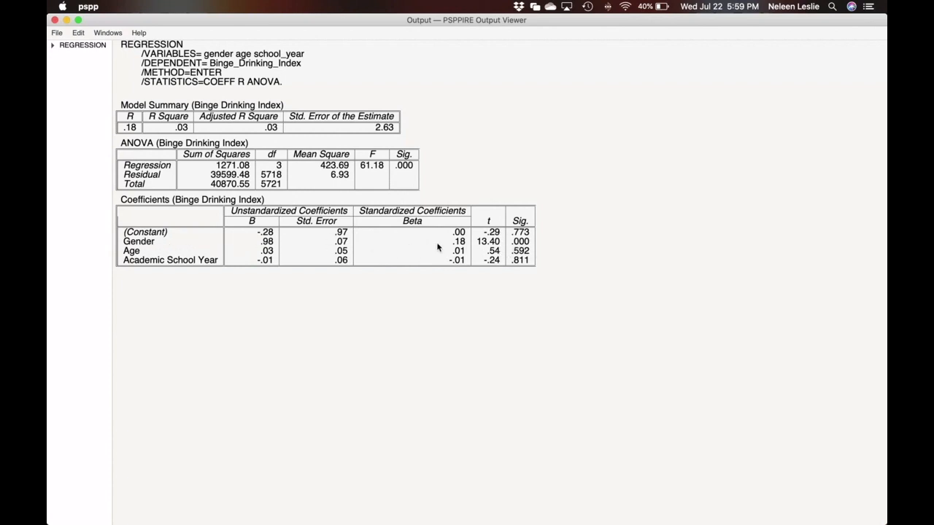
pyautogui.moveTo(212, 120)
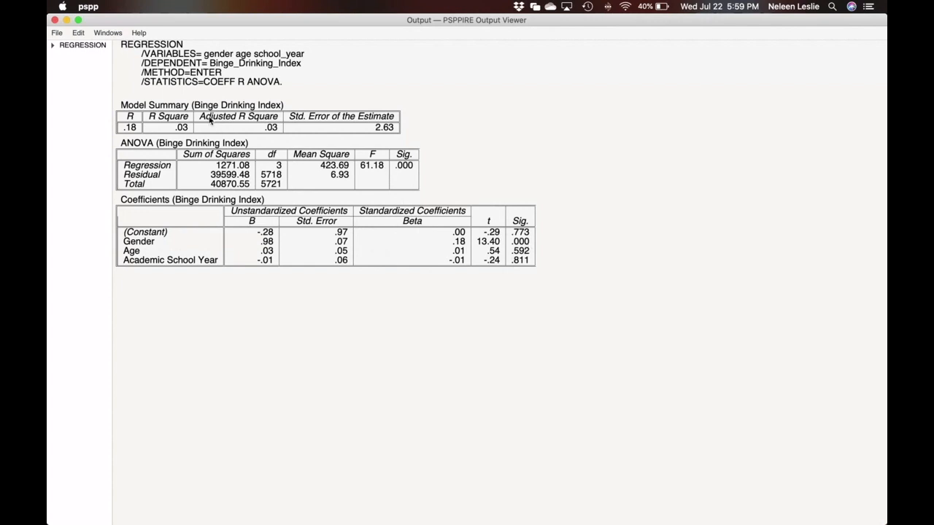
pyautogui.moveTo(158, 248)
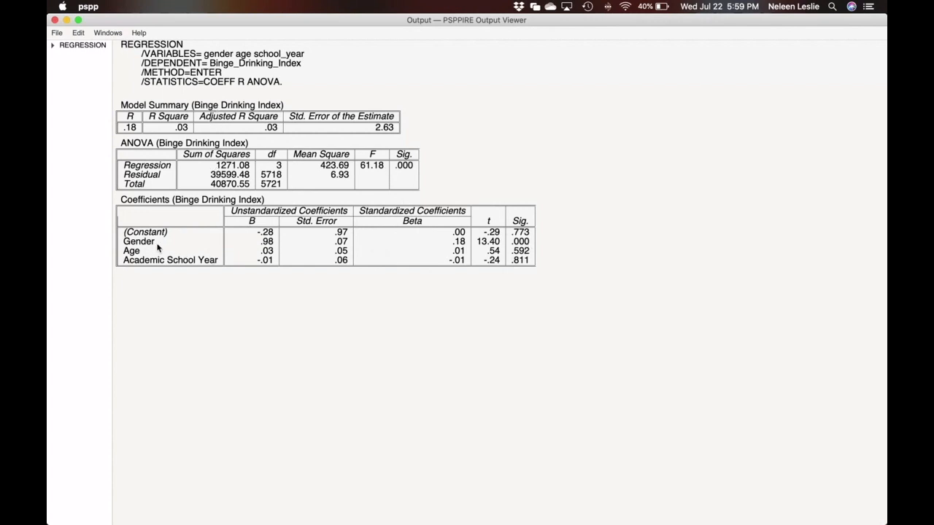
pyautogui.moveTo(151, 247)
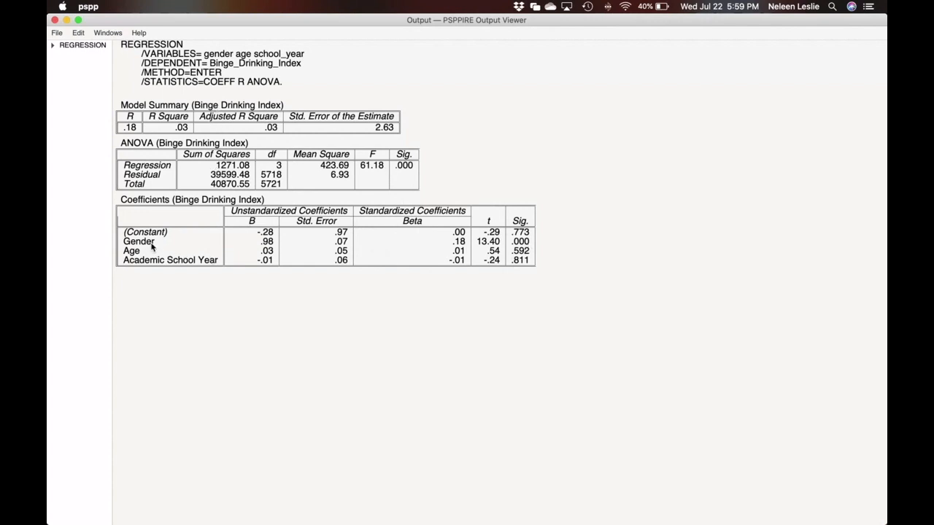
pyautogui.moveTo(153, 246)
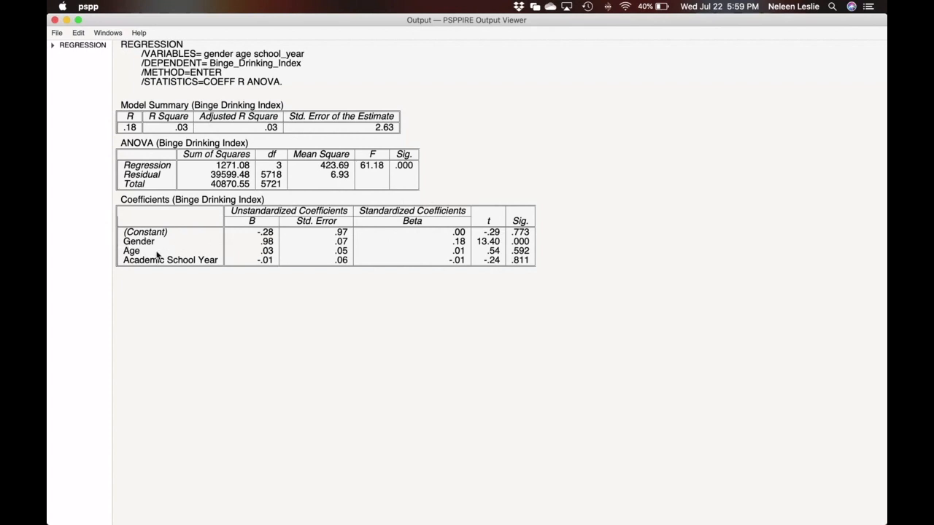
pyautogui.moveTo(498, 247)
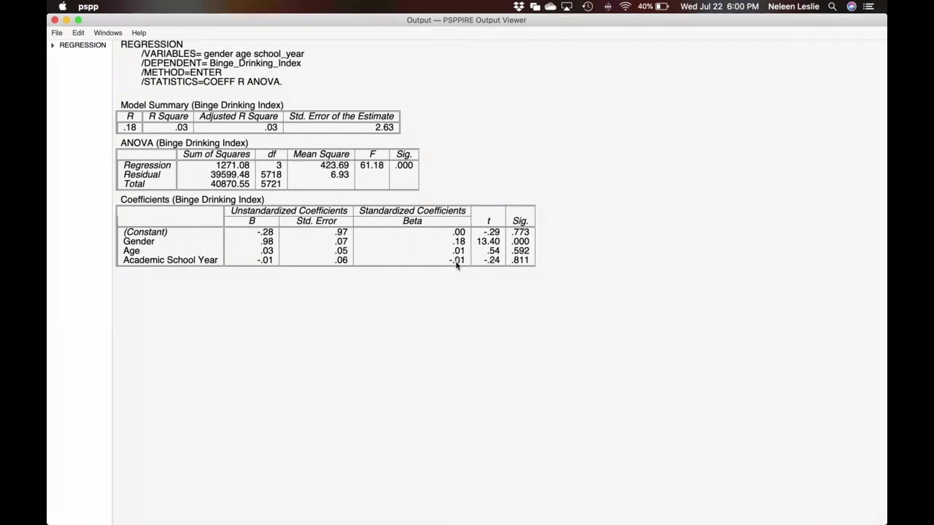
pyautogui.moveTo(465, 264)
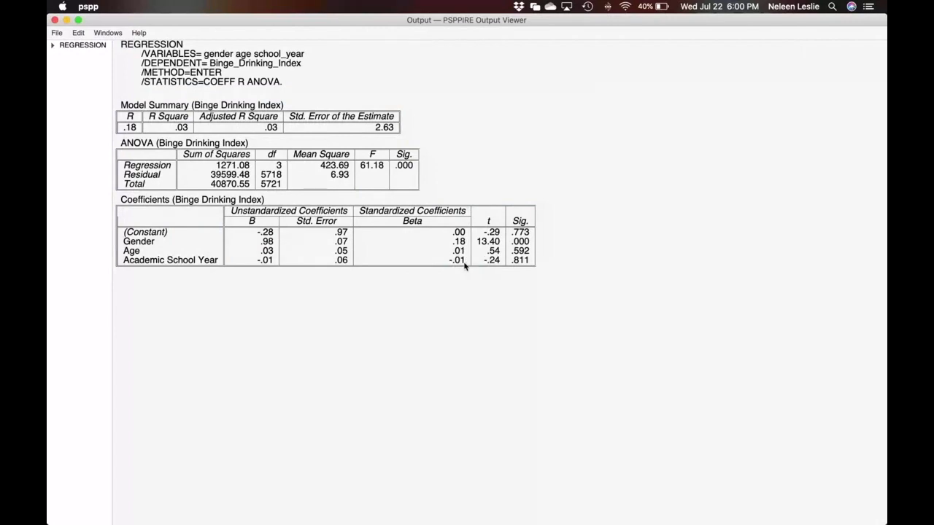
pyautogui.moveTo(518, 266)
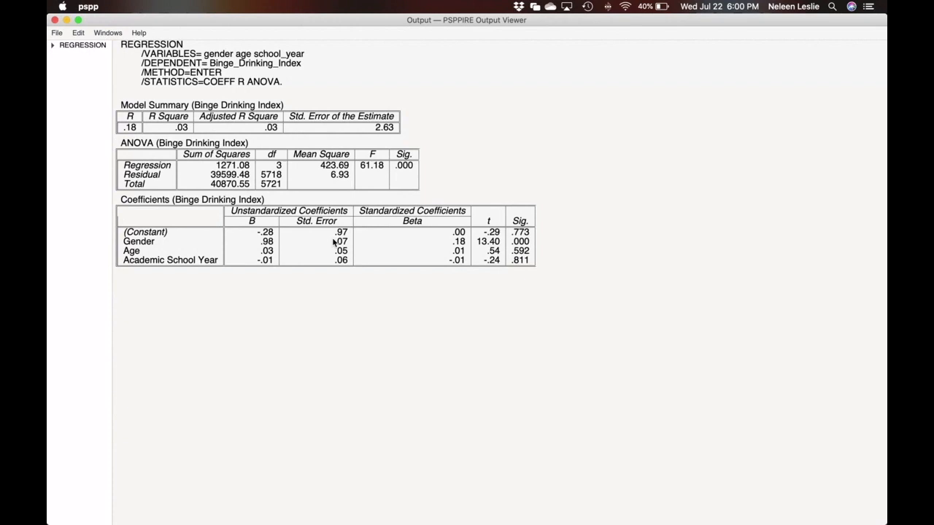
pyautogui.moveTo(482, 234)
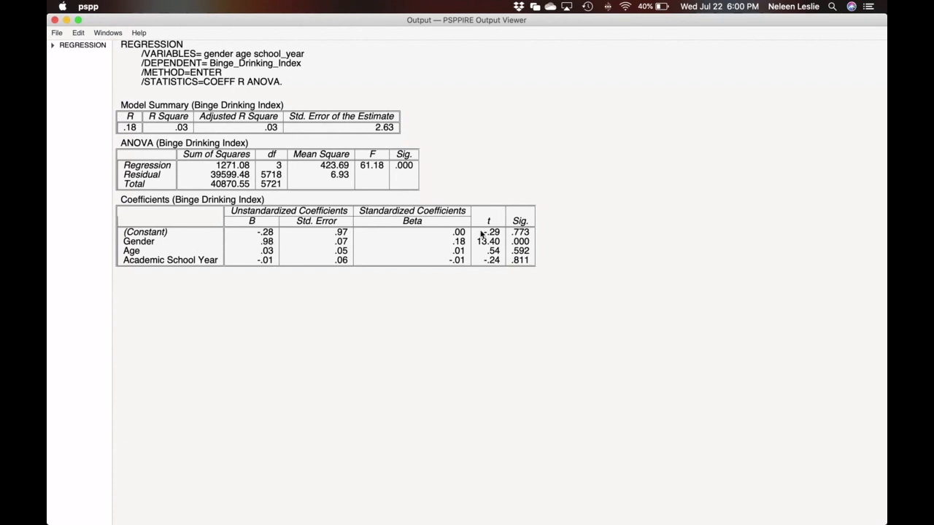
pyautogui.moveTo(204, 245)
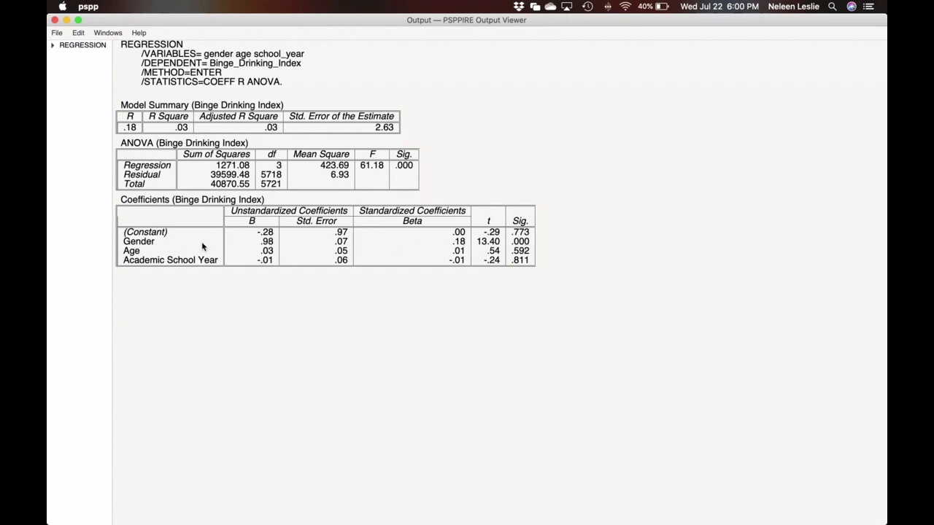
pyautogui.moveTo(158, 200)
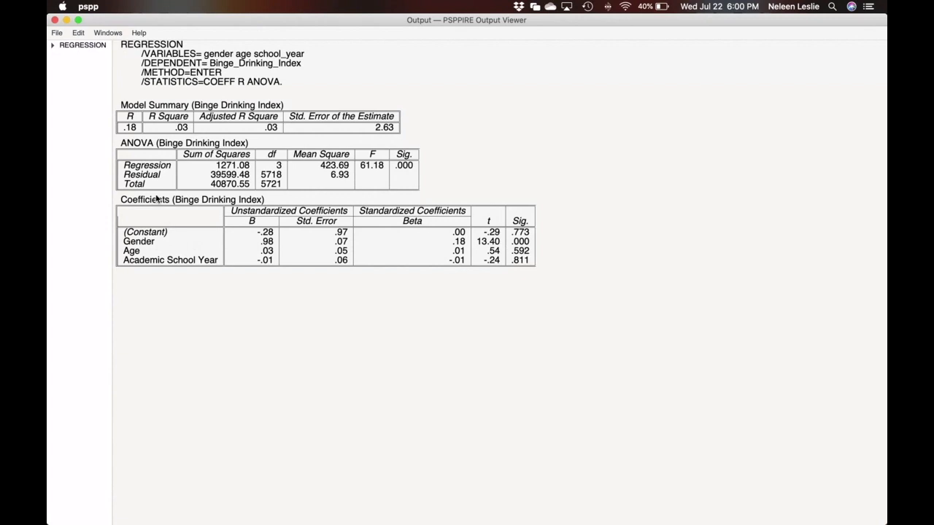
pyautogui.moveTo(135, 117)
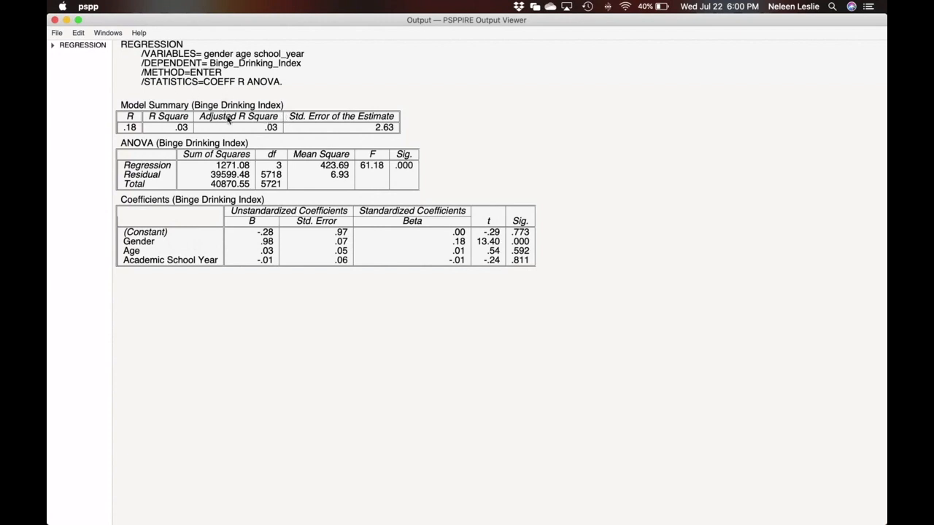
pyautogui.moveTo(270, 127)
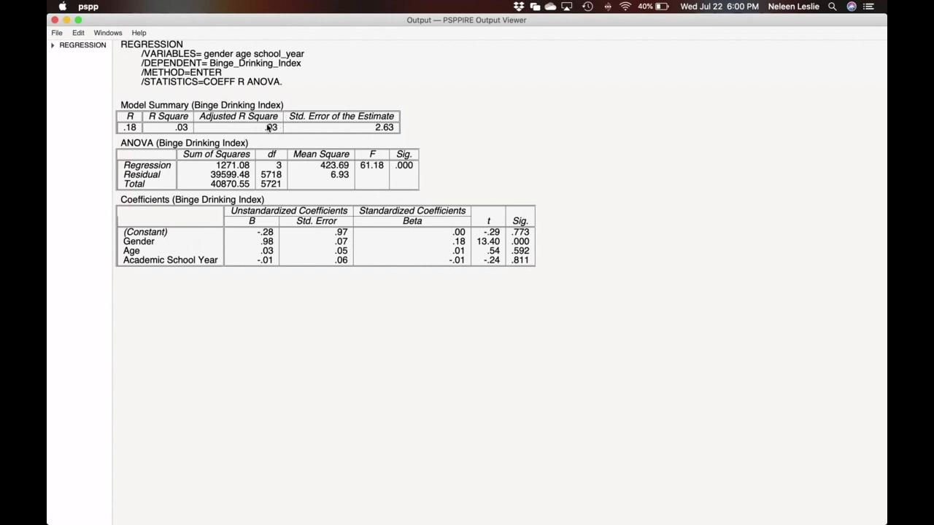
pyautogui.moveTo(180, 131)
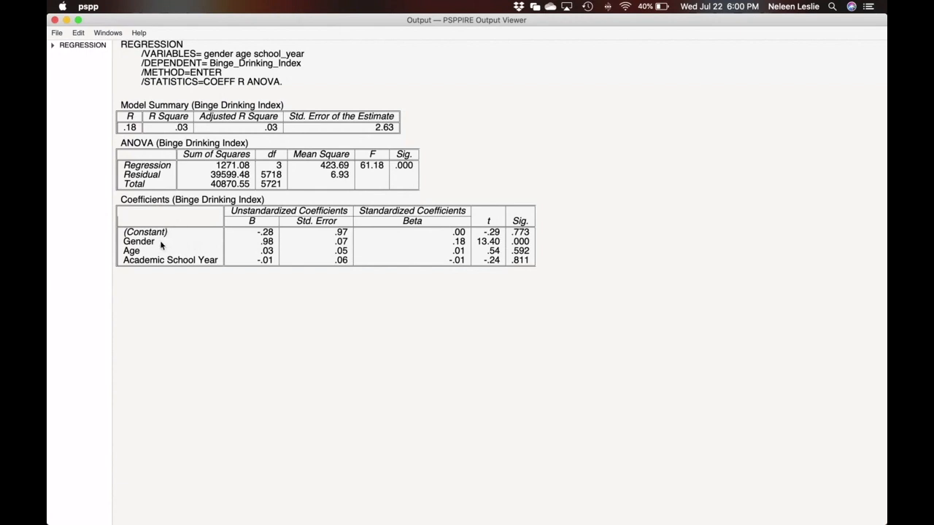
pyautogui.moveTo(230, 255)
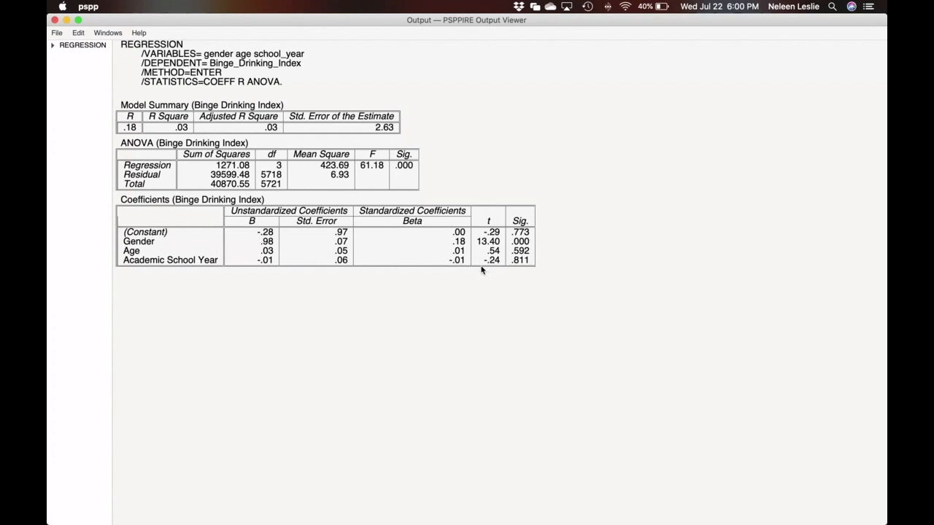
pyautogui.moveTo(214, 173)
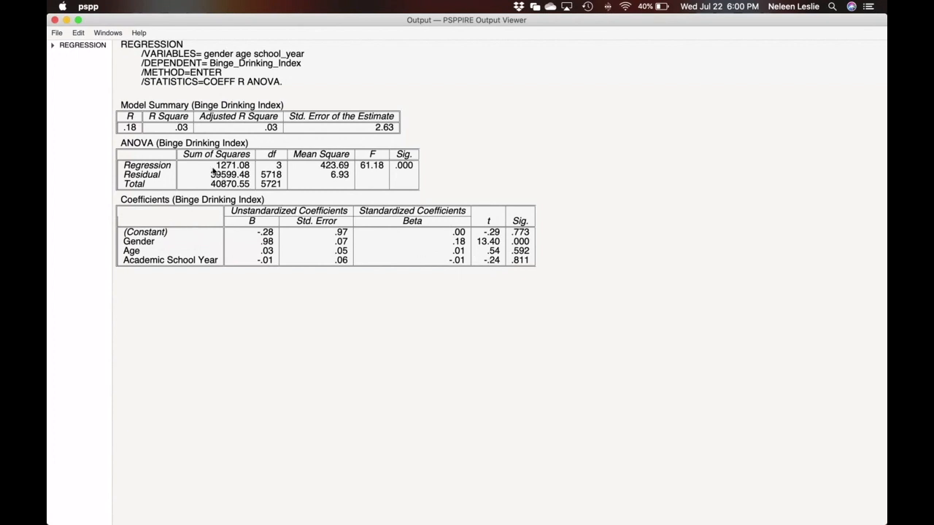
pyautogui.moveTo(264, 133)
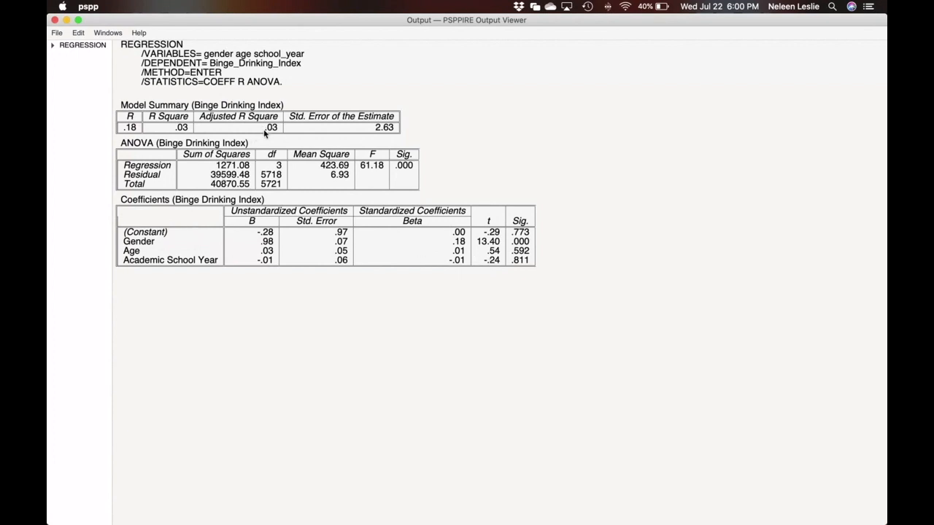
pyautogui.moveTo(278, 134)
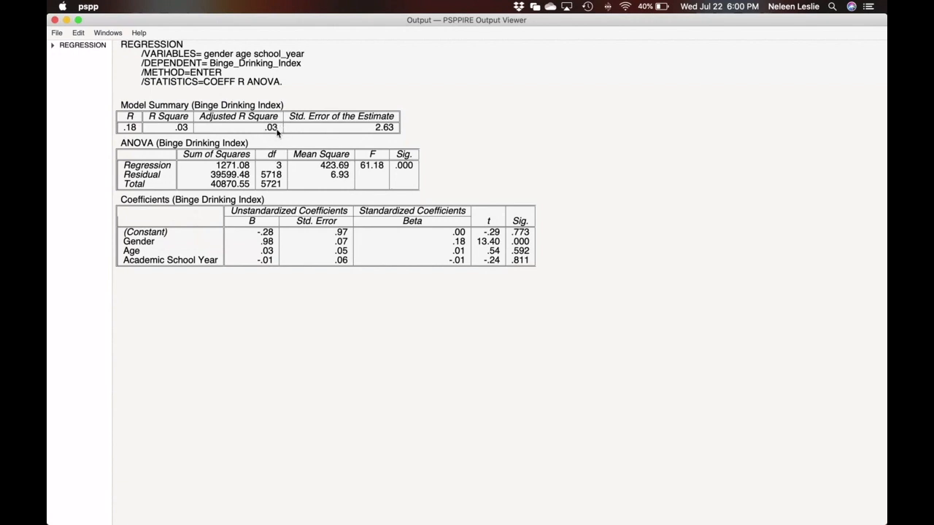
pyautogui.moveTo(275, 133)
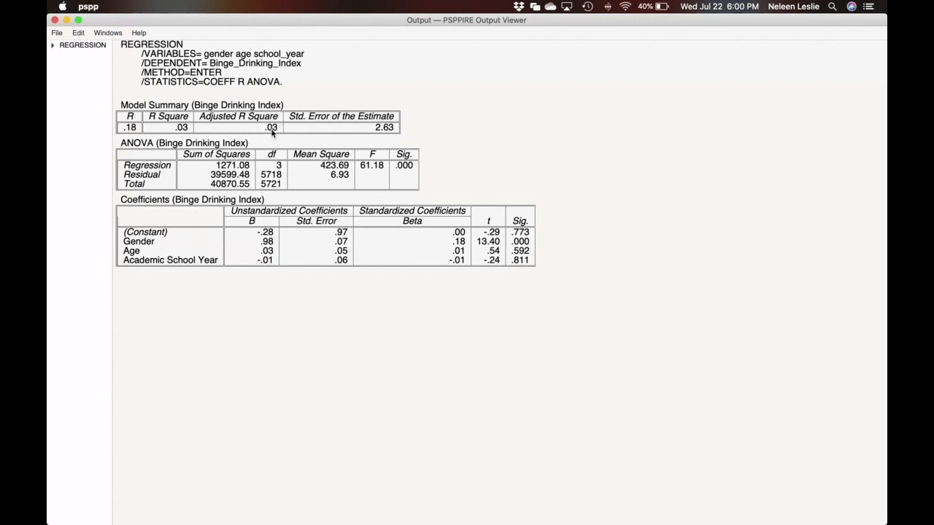
pyautogui.moveTo(474, 276)
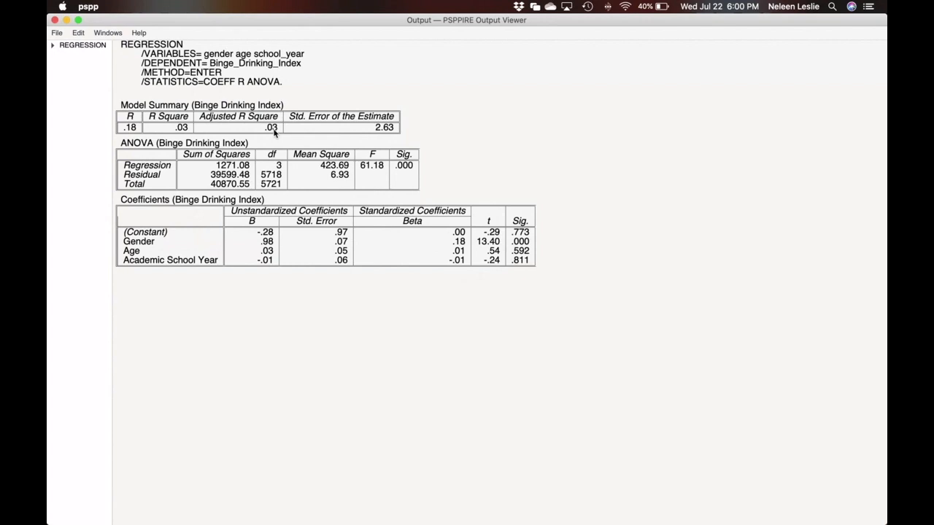
pyautogui.moveTo(260, 137)
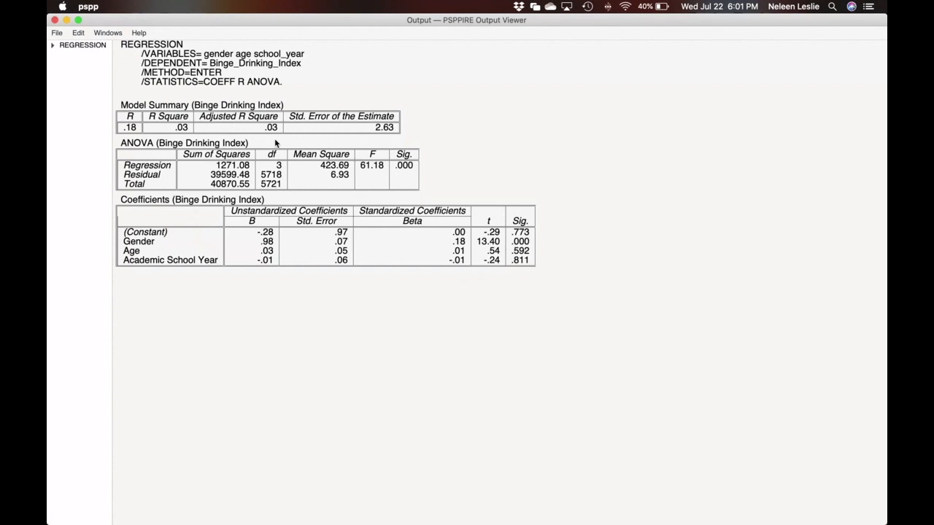
pyautogui.moveTo(276, 135)
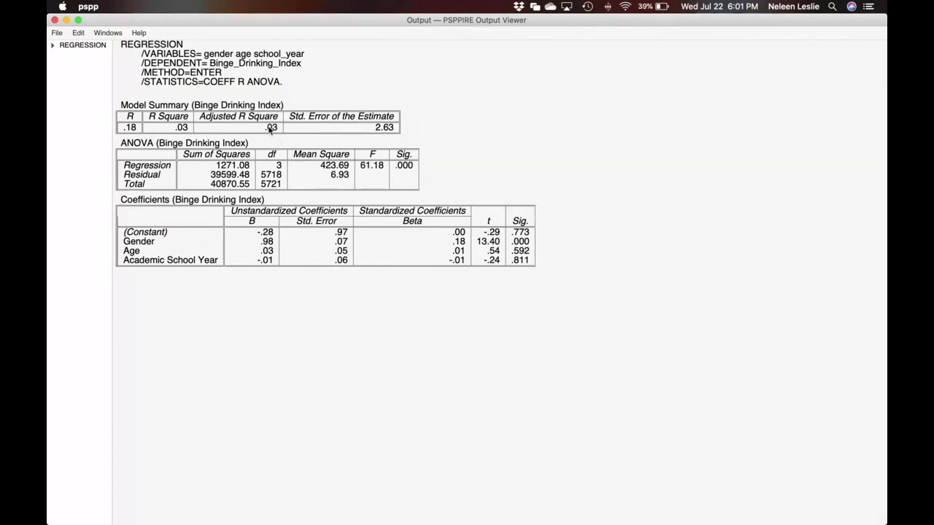
pyautogui.moveTo(454, 269)
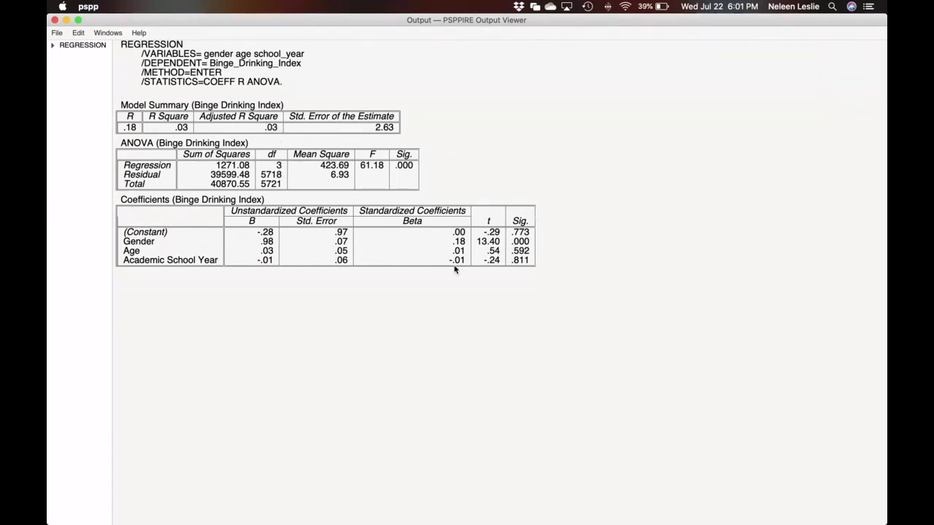
pyautogui.moveTo(525, 250)
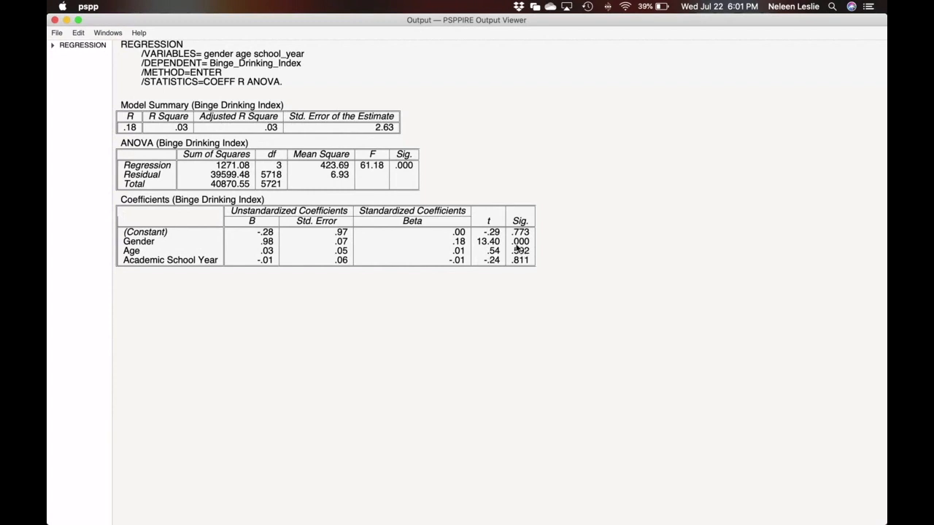
pyautogui.moveTo(514, 250)
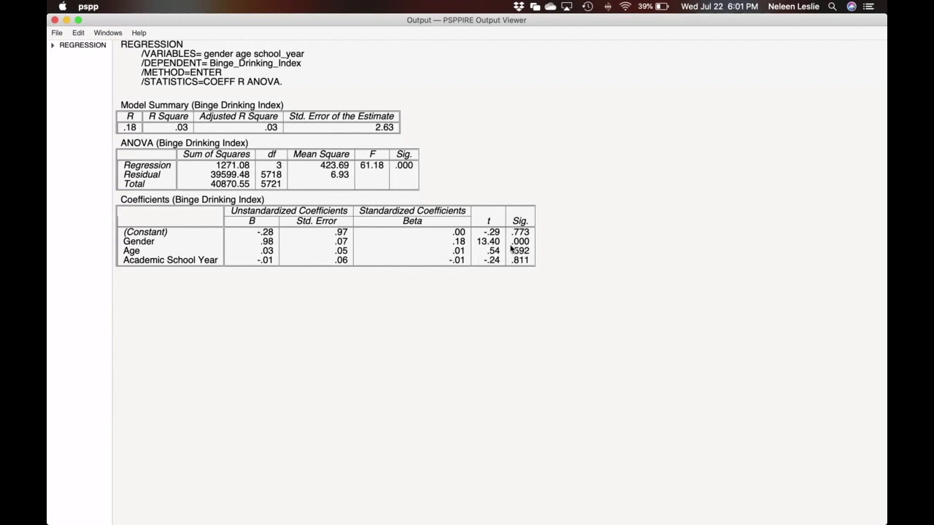
pyautogui.moveTo(261, 124)
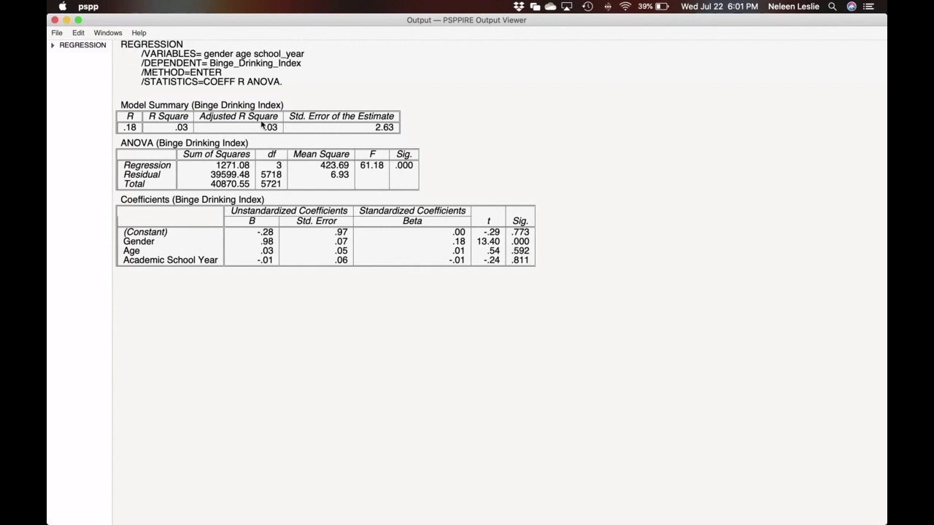
pyautogui.moveTo(271, 128)
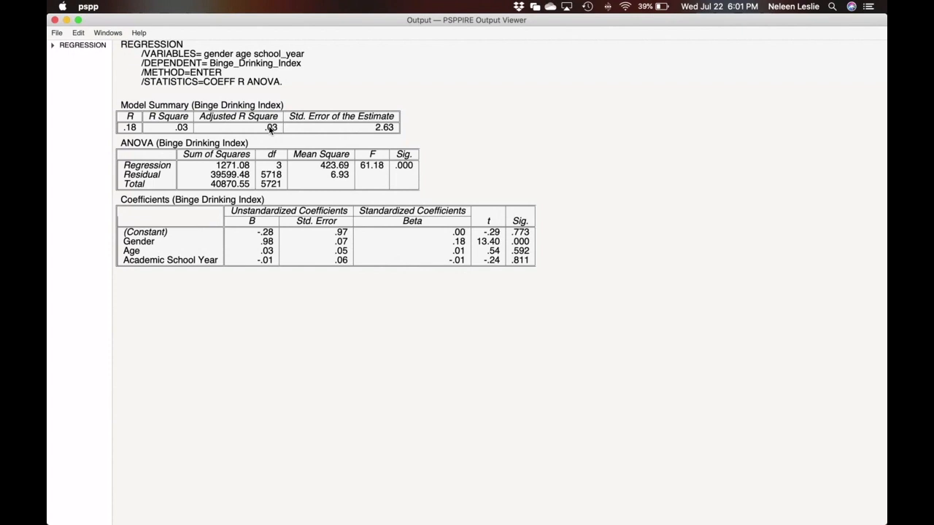
pyautogui.moveTo(128, 265)
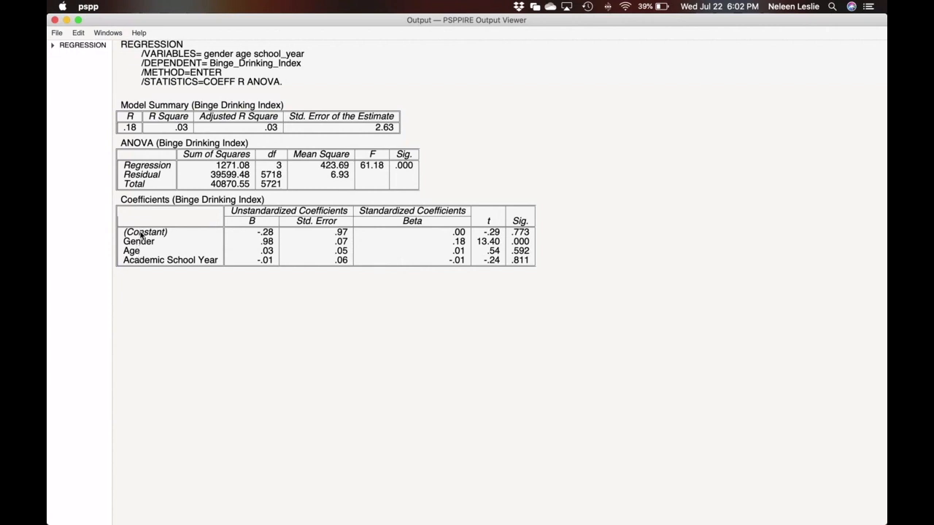
pyautogui.moveTo(165, 269)
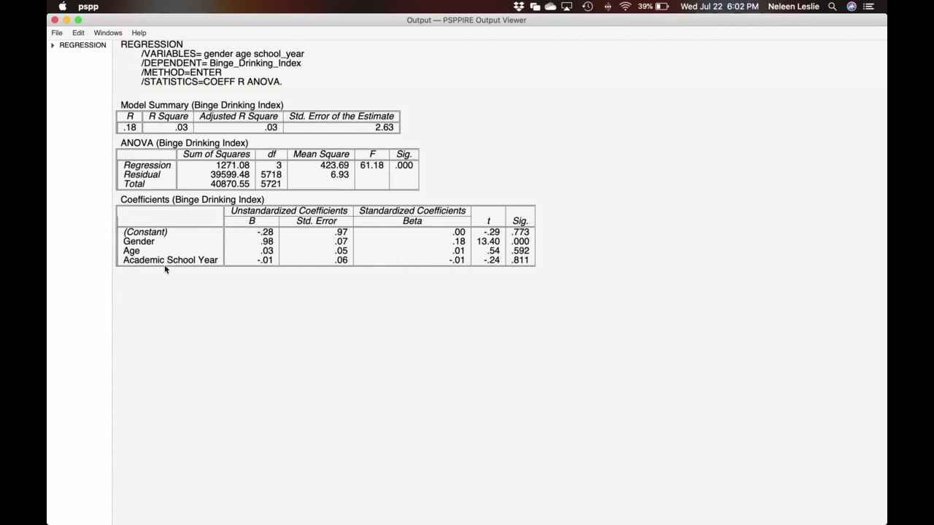
pyautogui.moveTo(154, 249)
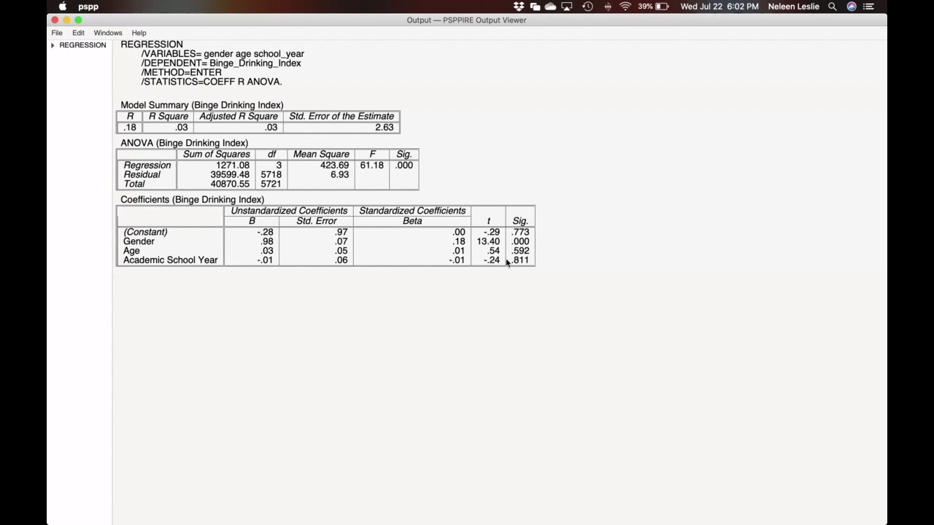
pyautogui.moveTo(512, 268)
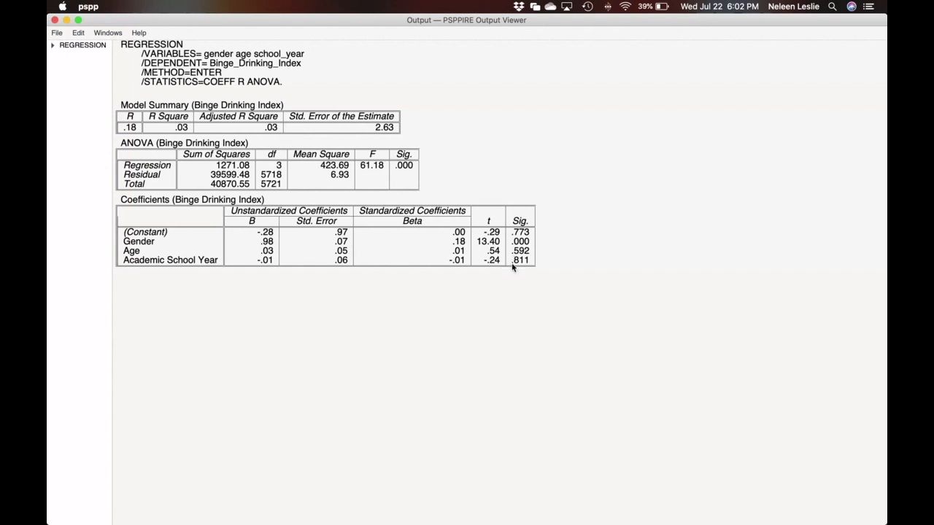
pyautogui.moveTo(517, 250)
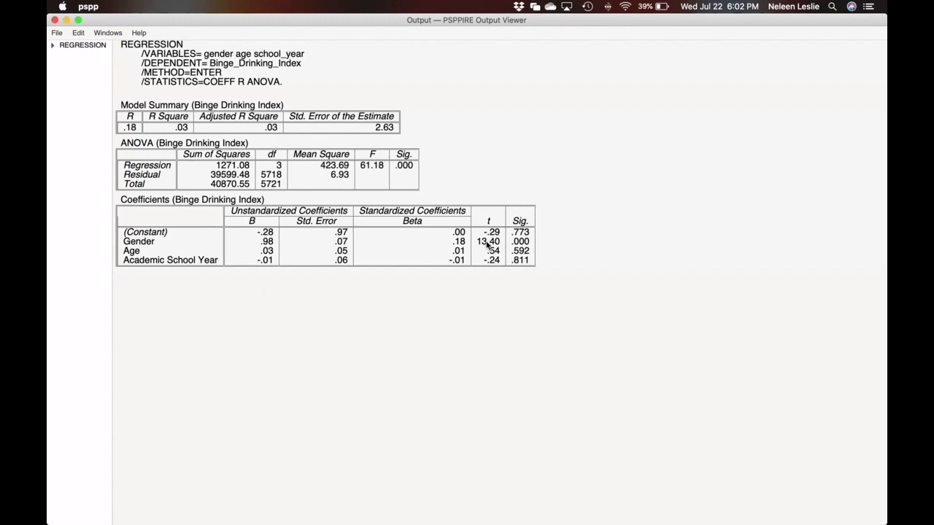
pyautogui.moveTo(420, 248)
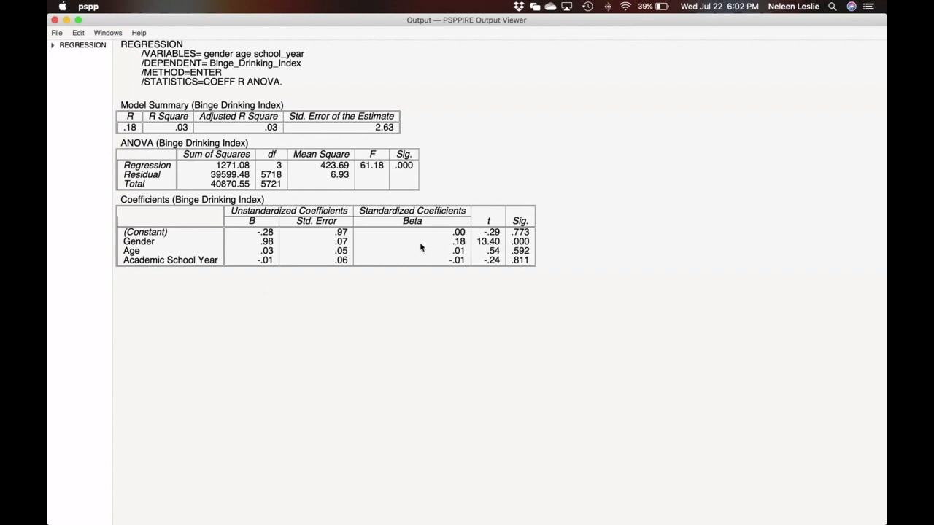
pyautogui.moveTo(136, 272)
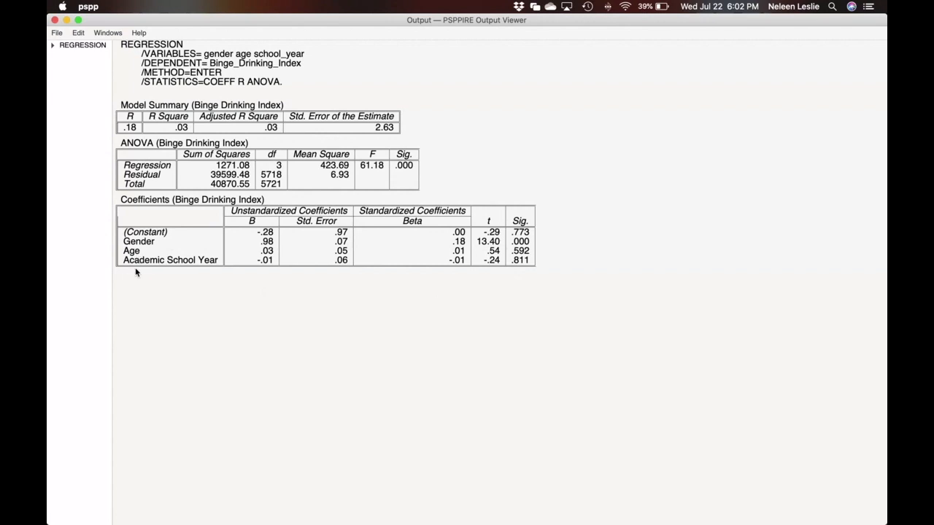
pyautogui.moveTo(140, 264)
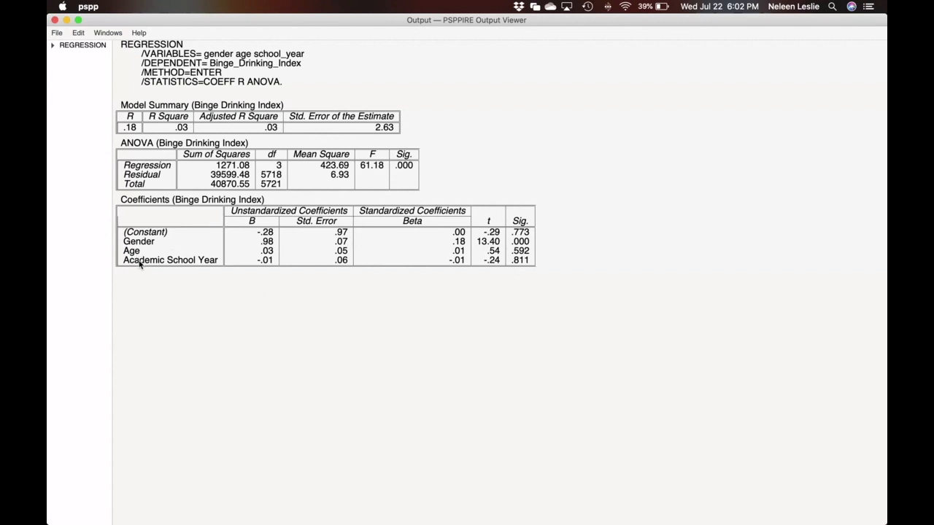
pyautogui.moveTo(187, 46)
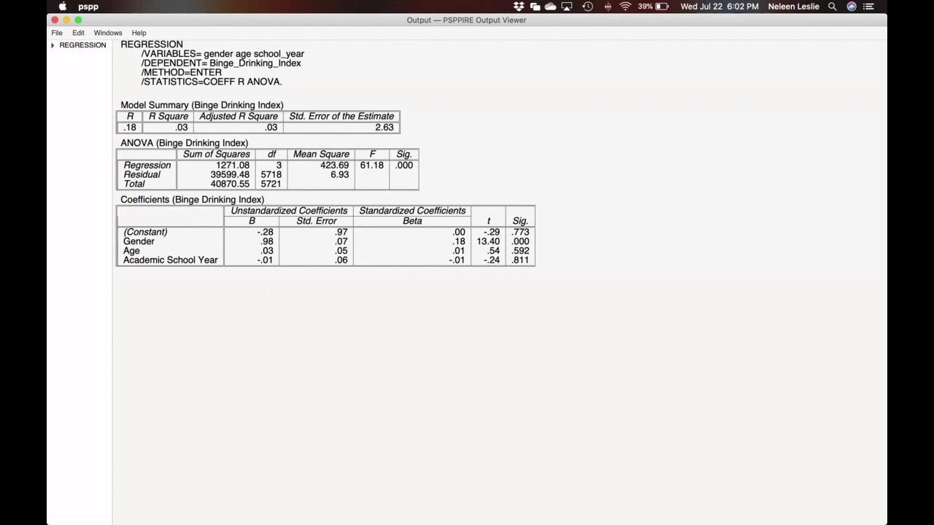
pyautogui.moveTo(599, 503)
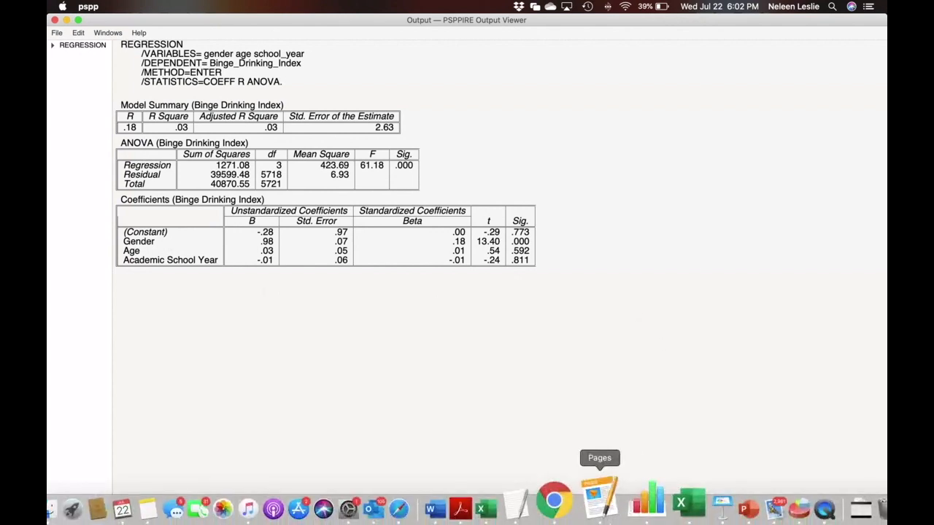
pyautogui.moveTo(548, 500)
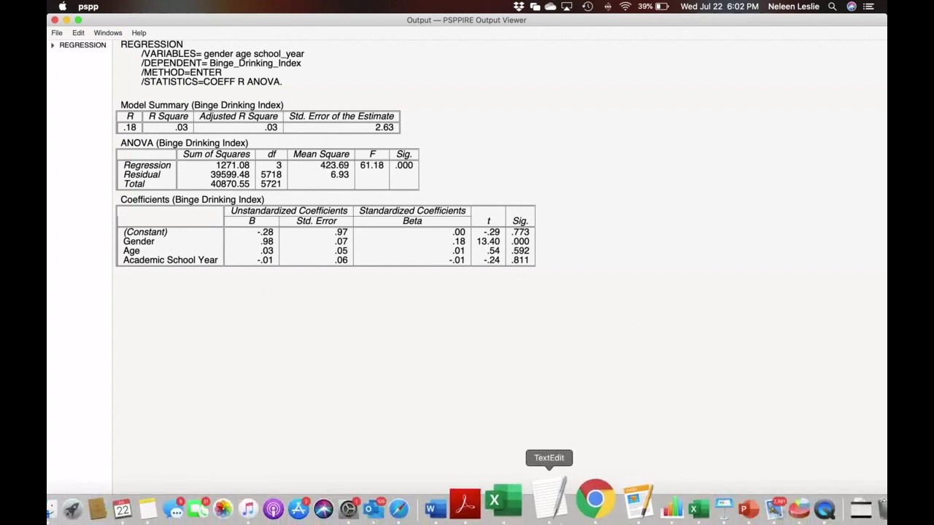
pyautogui.moveTo(583, 502)
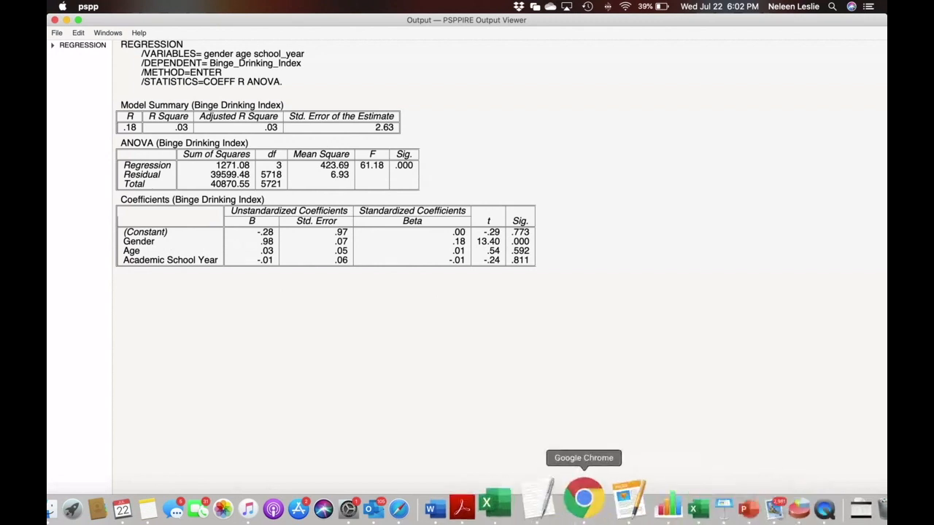